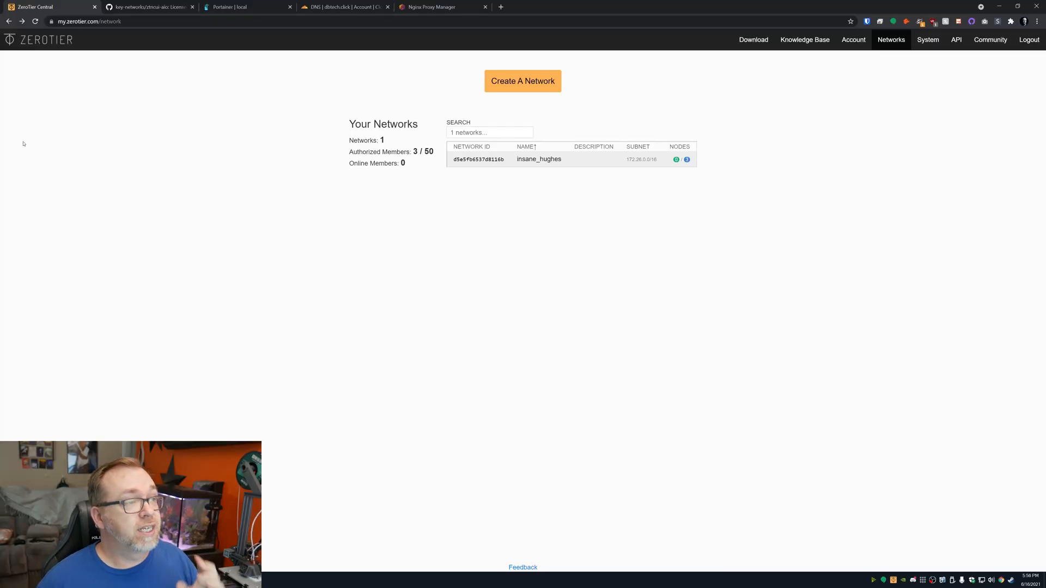
{"action": "mouse_move", "coordinate": [108, 178]}
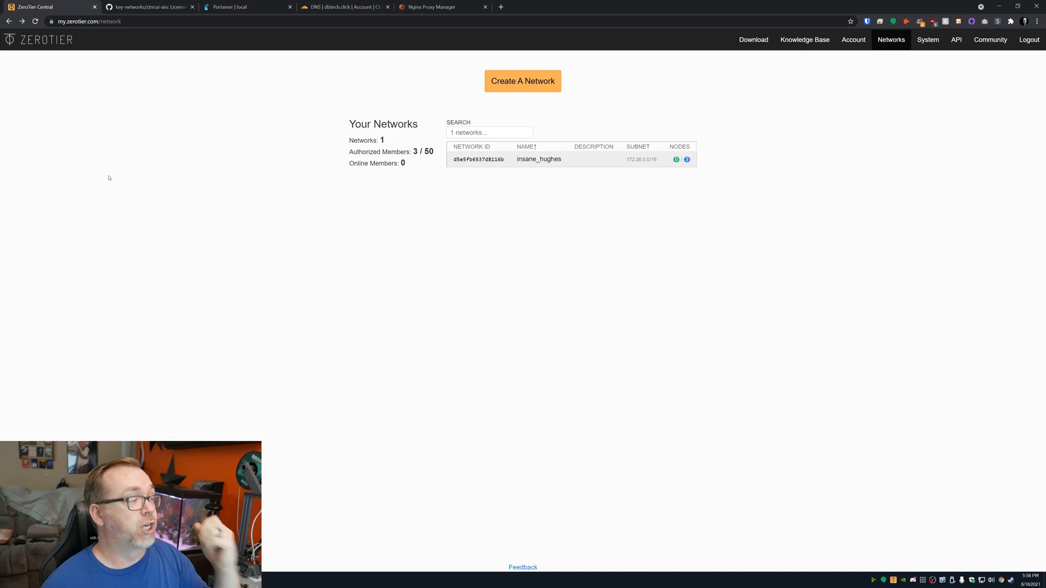
{"action": "mouse_move", "coordinate": [81, 62]}
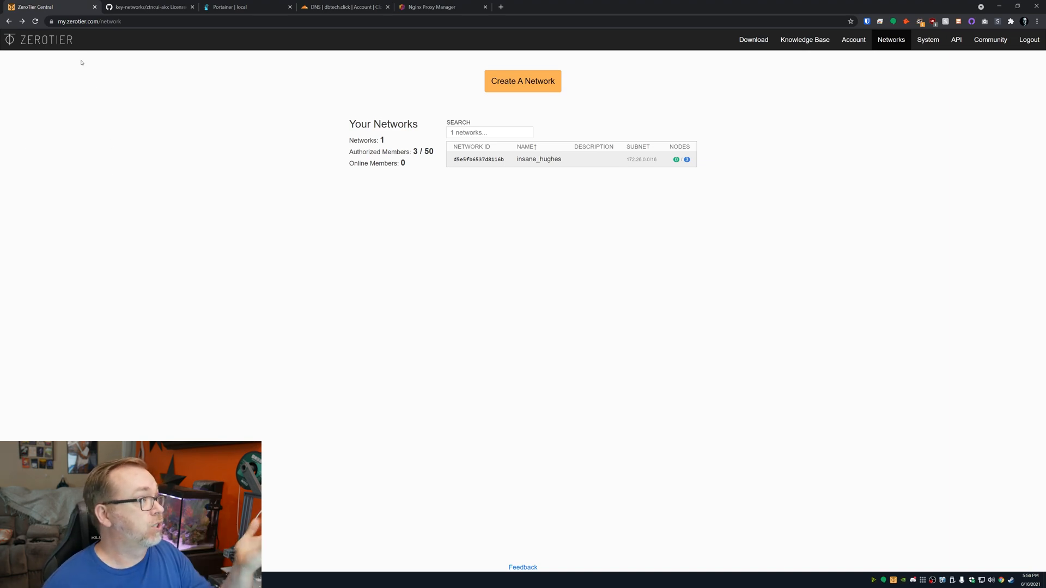
{"action": "mouse_move", "coordinate": [437, 227]}
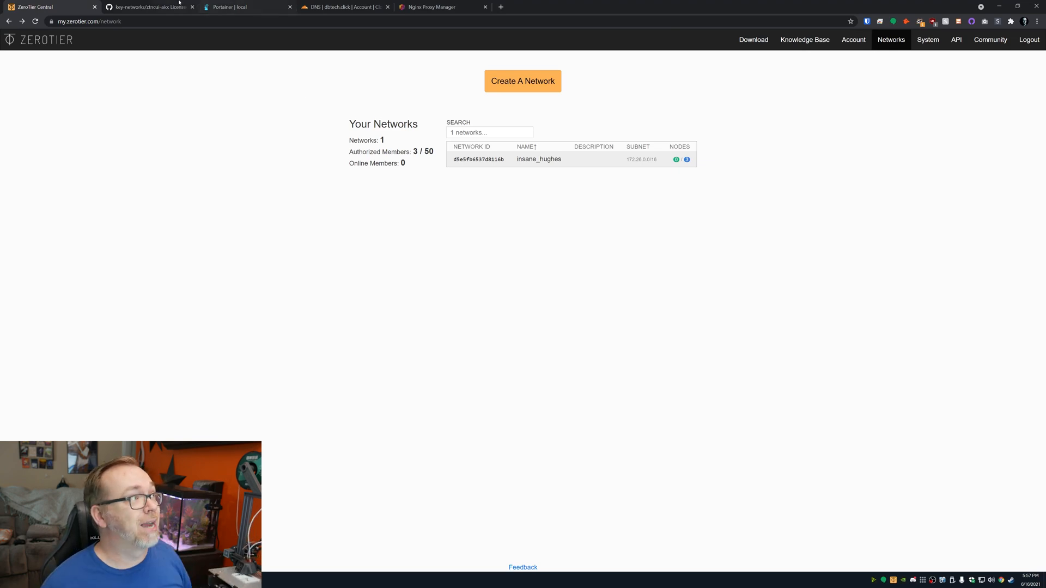
Scroll the ztncui-aio README to the Docker usage and select the docker run command block.
{"action": "left_click", "coordinate": [147, 7]}
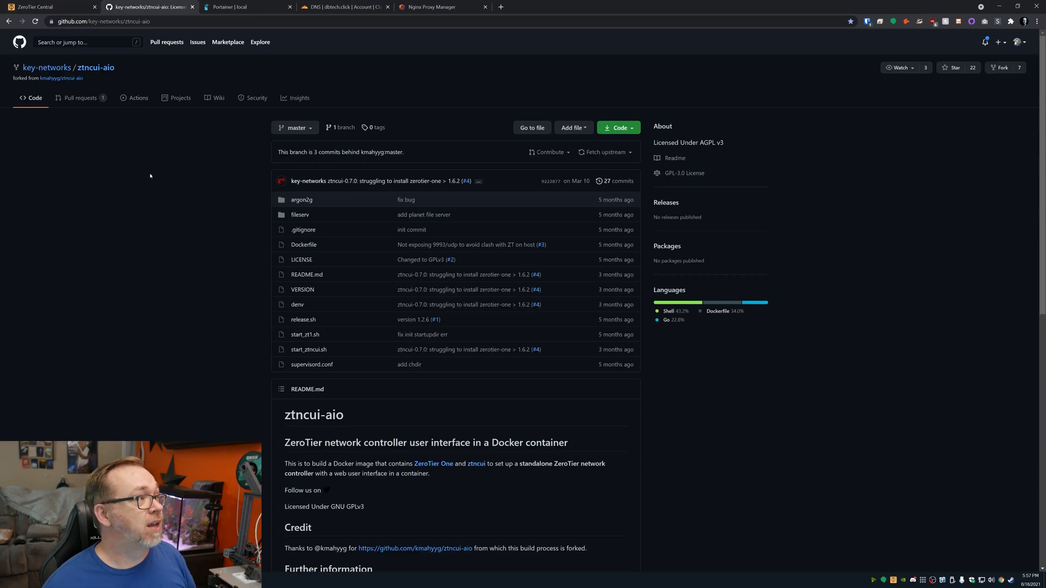
{"action": "mouse_move", "coordinate": [243, 305]}
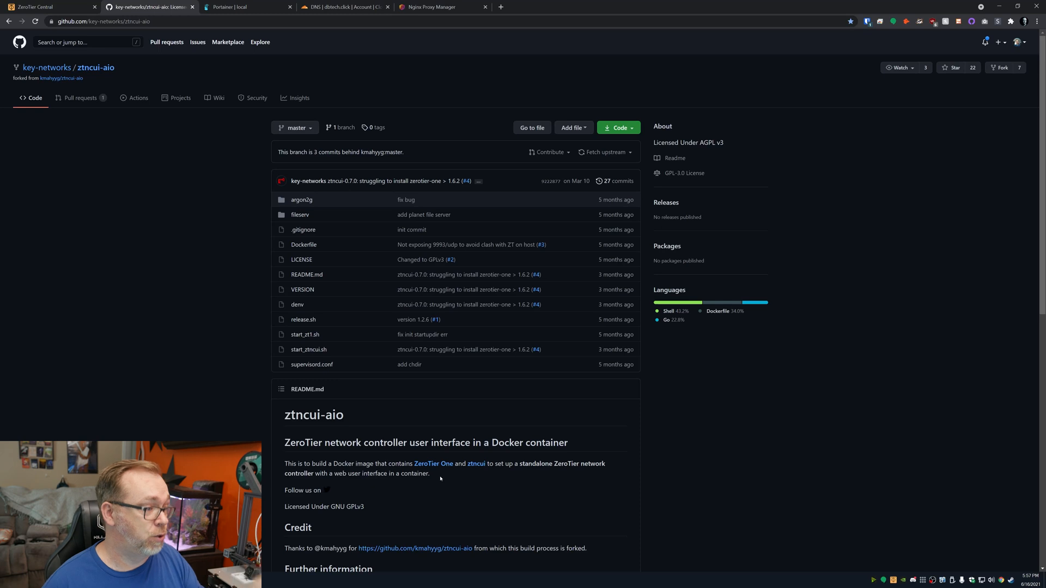
{"action": "scroll", "scroll_direction": "down", "scroll_amount": 3}
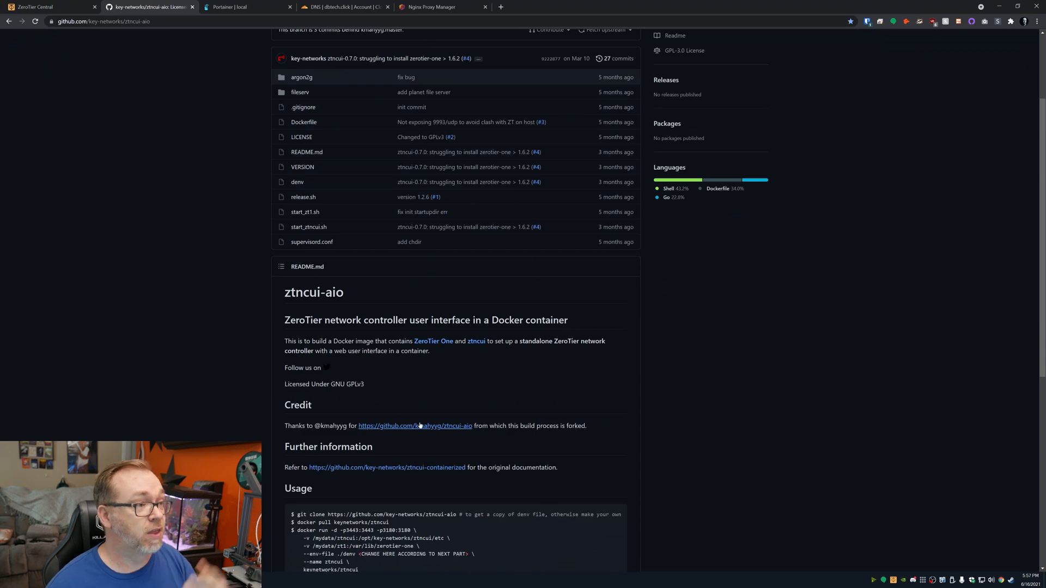
{"action": "scroll", "scroll_direction": "down", "scroll_amount": 3}
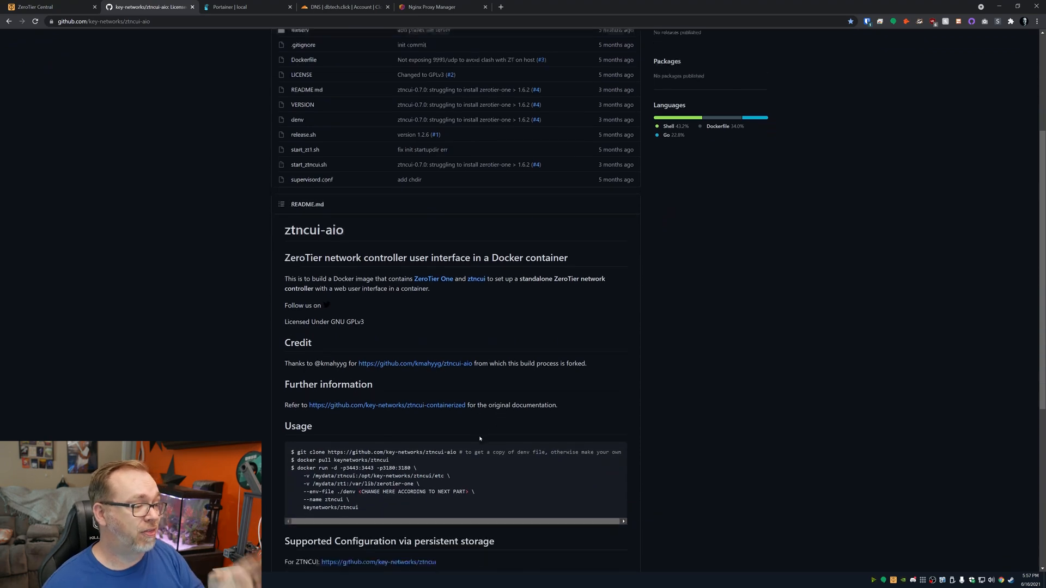
{"action": "scroll", "scroll_direction": "down", "scroll_amount": 3}
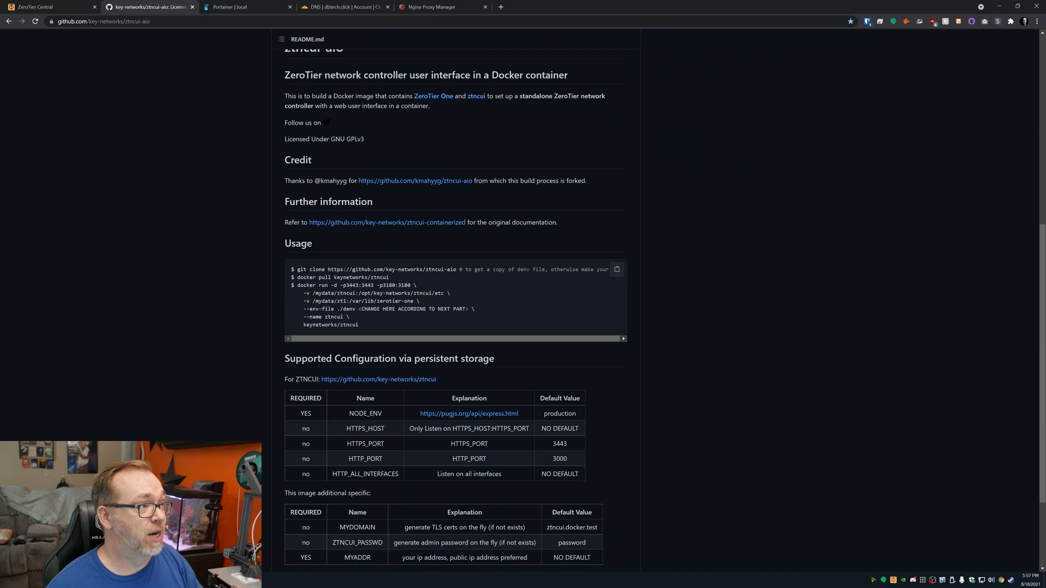
{"action": "left_click_drag", "start_coordinate": [294, 269], "coordinate": [357, 325]}
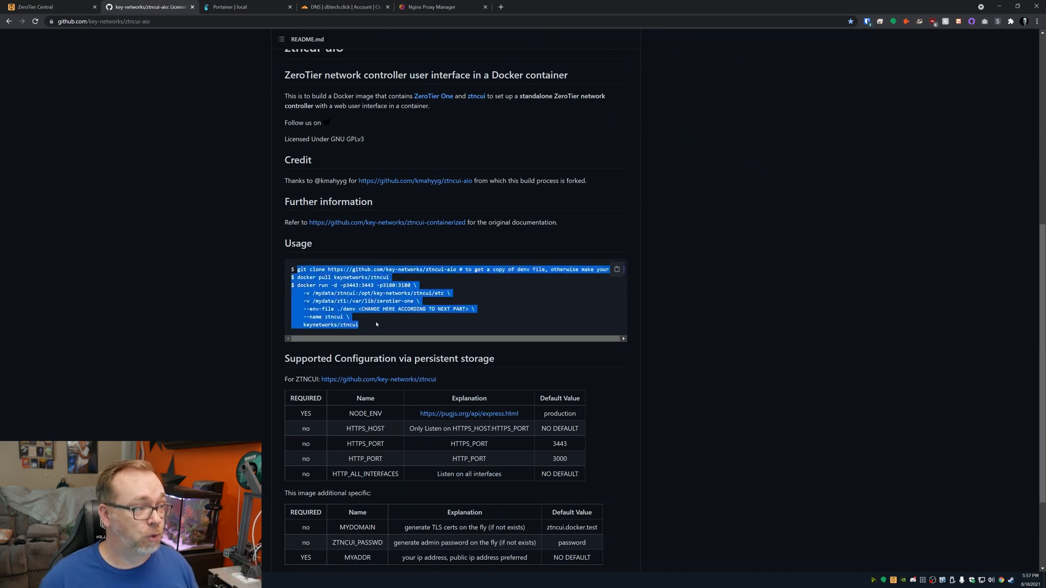
{"action": "scroll", "scroll_direction": "down", "scroll_amount": 3}
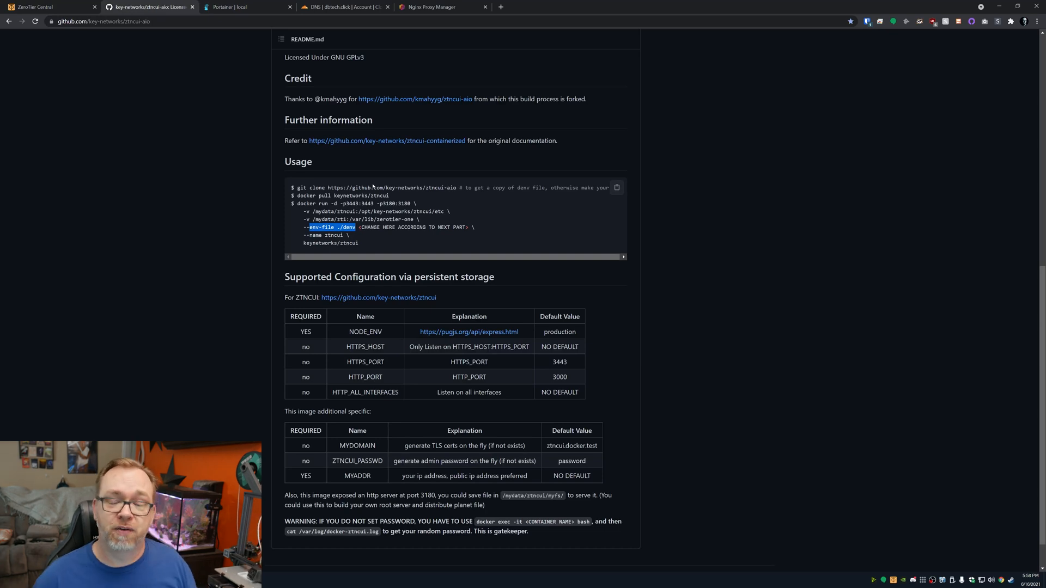
Add a top-level volumes: section with ztncui and zt1 entries to the ztncui stack's compose file.
{"action": "left_click", "coordinate": [246, 6]}
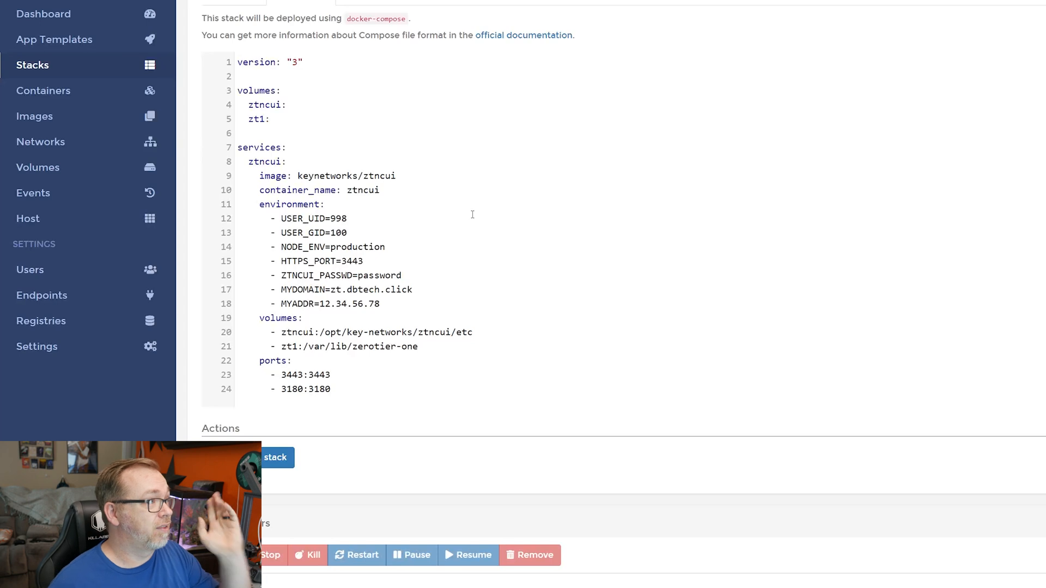
{"action": "mouse_move", "coordinate": [309, 110]}
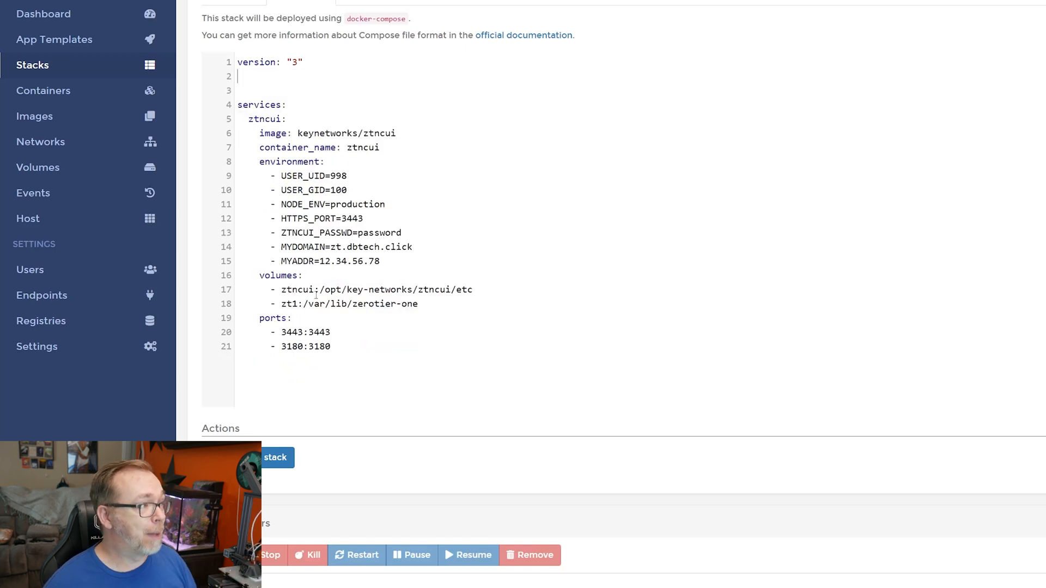
{"action": "type", "text": "volumes:"}
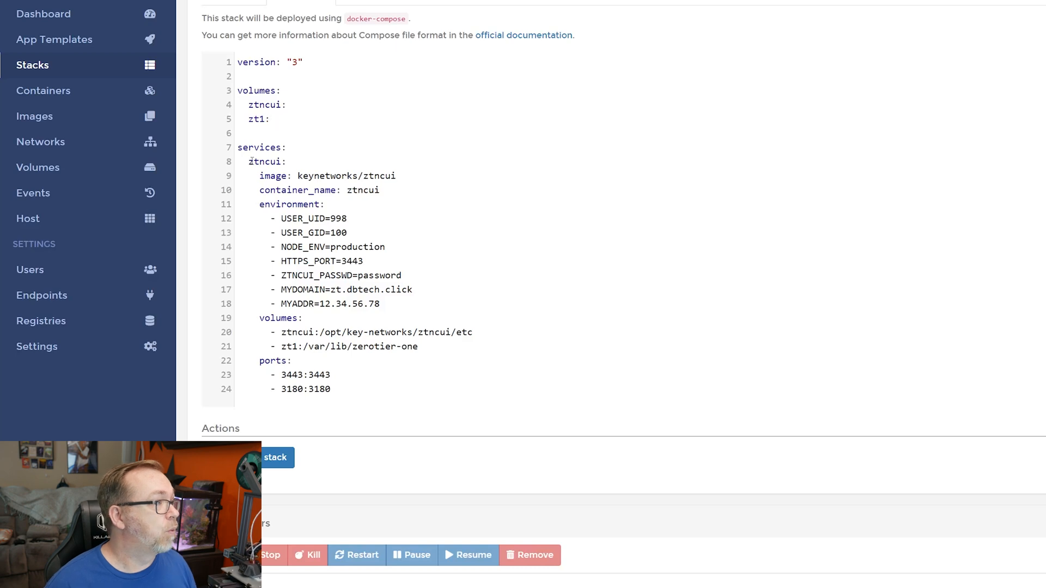
{"action": "left_click", "coordinate": [270, 119]}
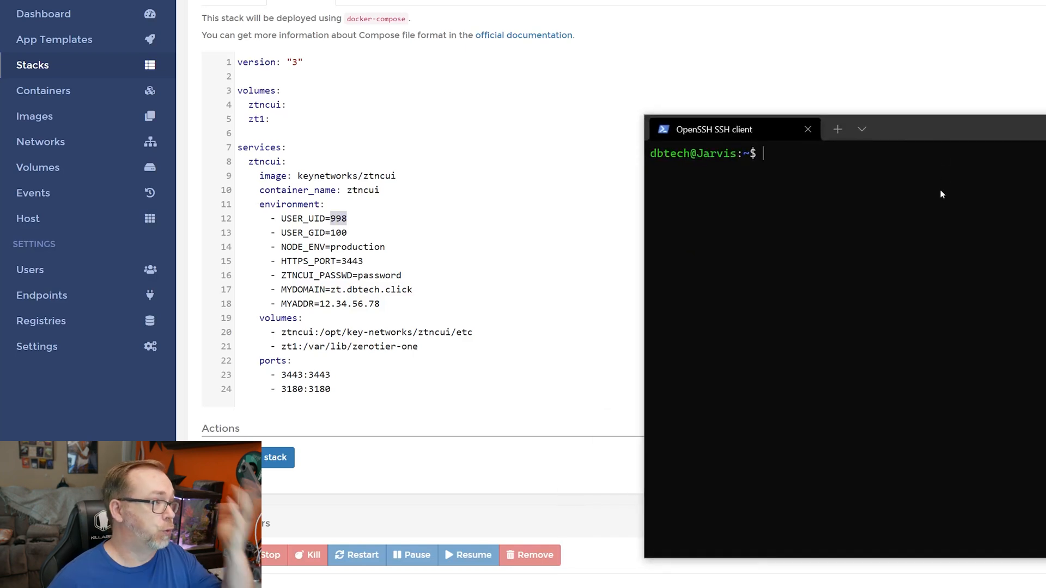
{"action": "type", "text": "id"}
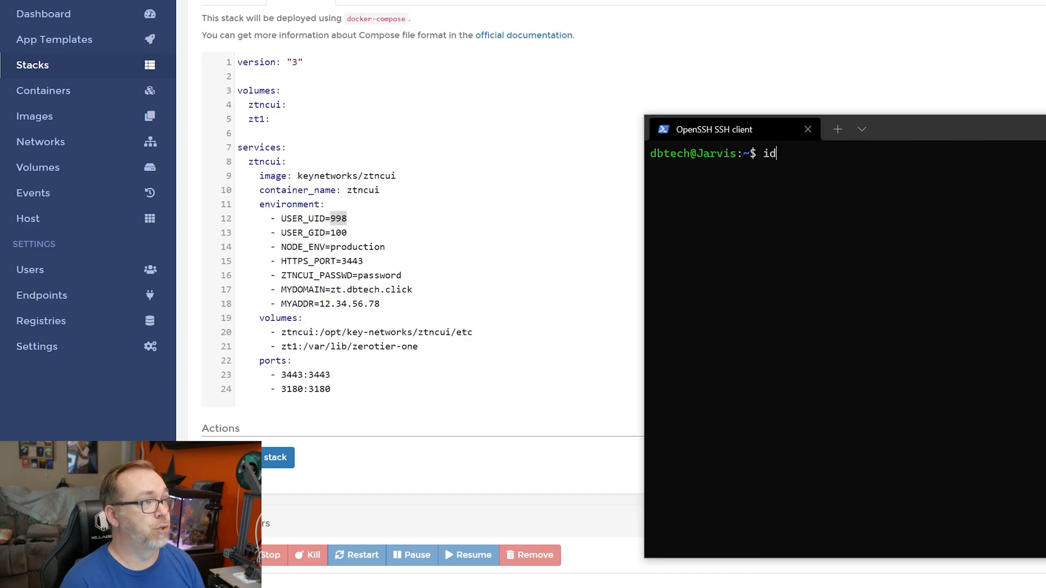
{"action": "type", "text": "dbt"}
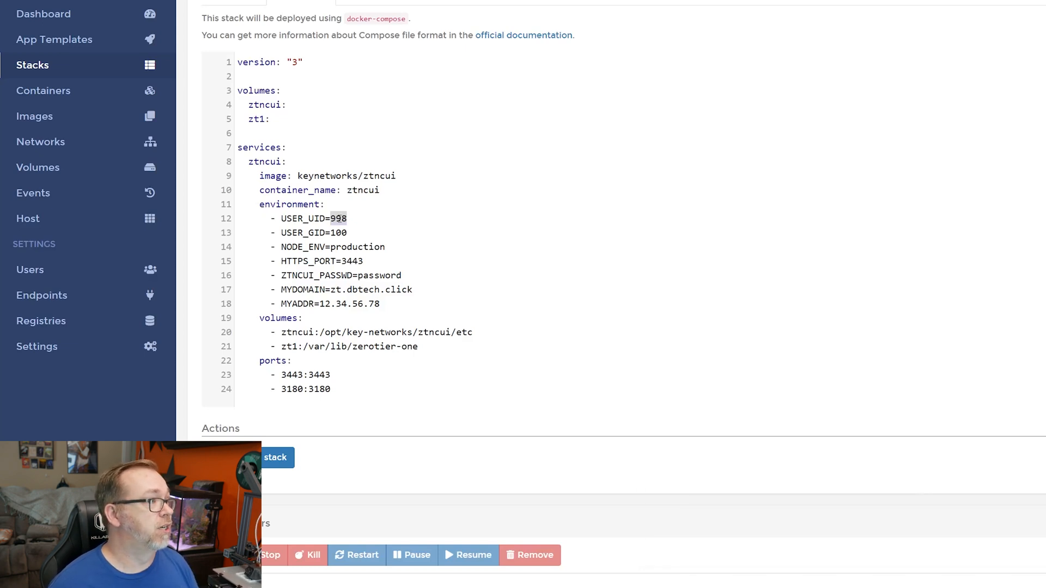
Replace the USER_UID value 998 with 1026 in the ztncui compose file.
{"action": "type", "text": "1026"}
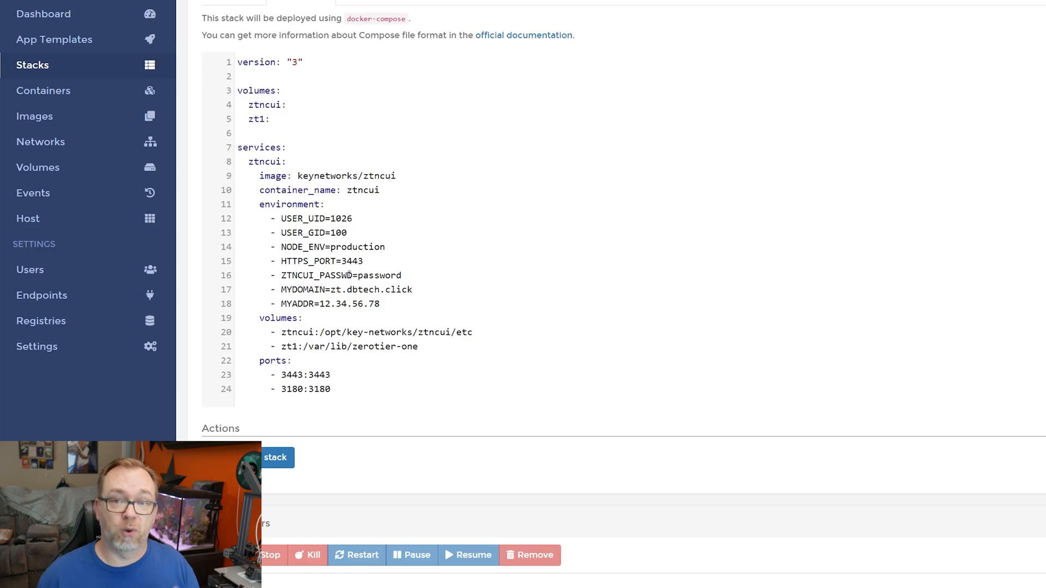
{"action": "left_click", "coordinate": [353, 218]}
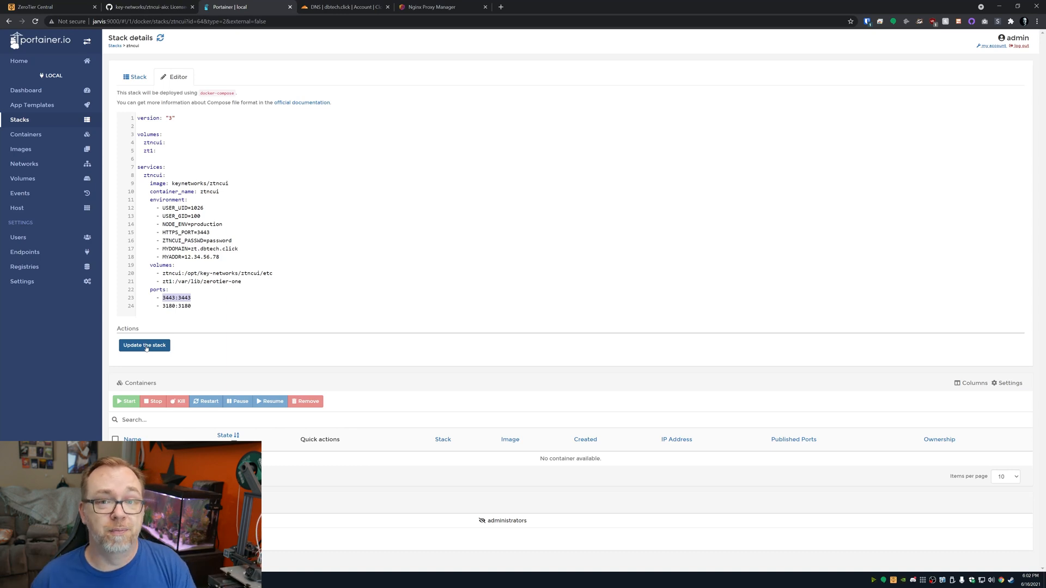
Update the ztncui stack and open the running ztncui container's details.
{"action": "left_click", "coordinate": [134, 77]}
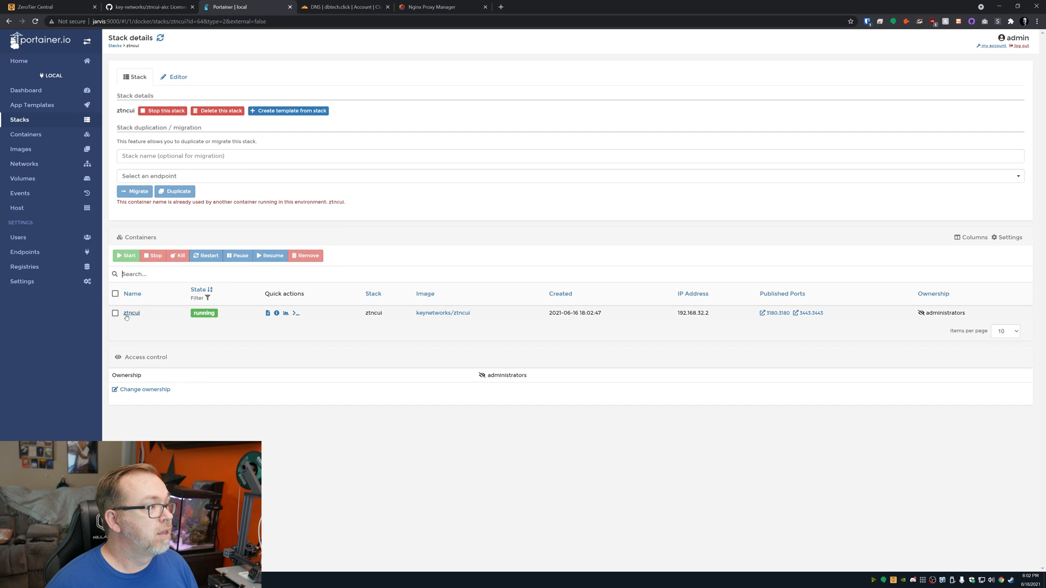
{"action": "left_click", "coordinate": [267, 312]}
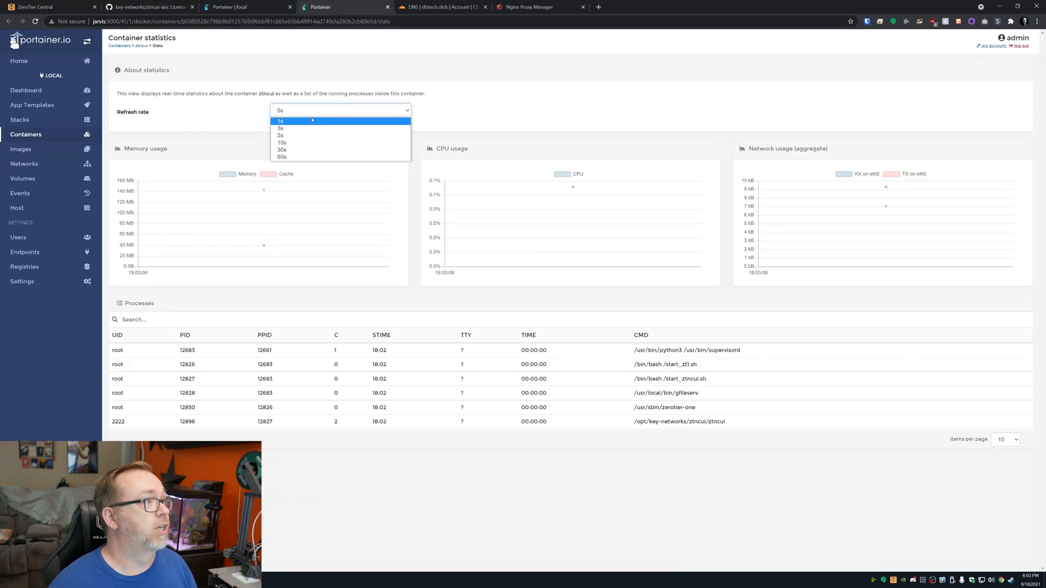
Change the refresh rate of the ztncui container's statistics charts.
{"action": "left_click", "coordinate": [280, 121]}
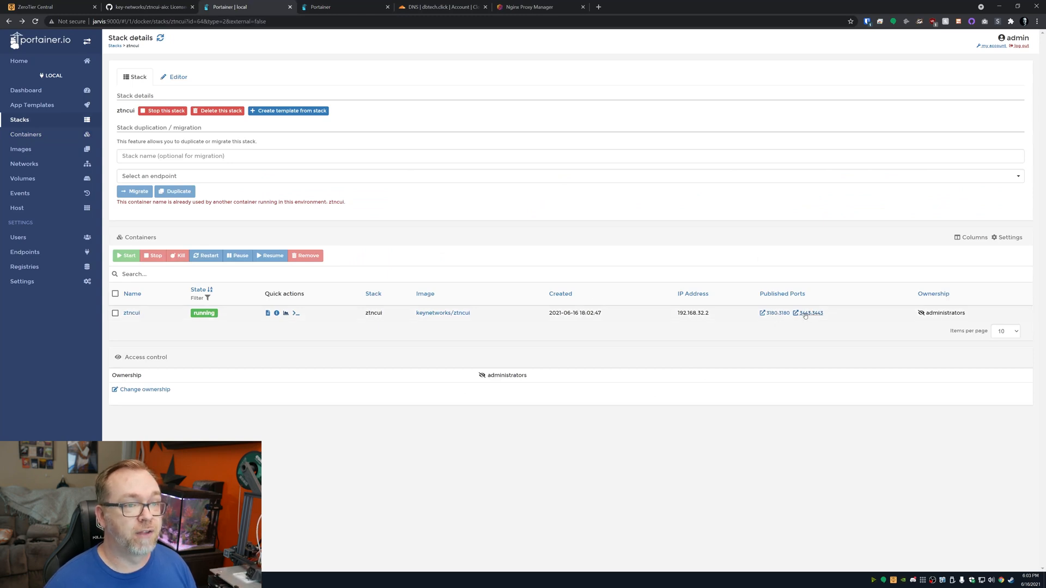
{"action": "mouse_move", "coordinate": [805, 315]}
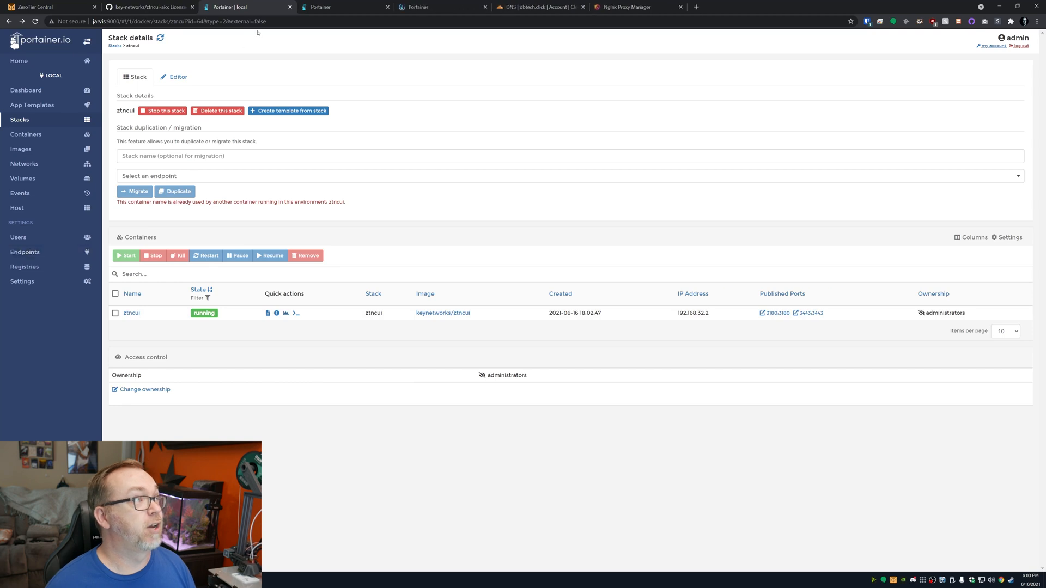
Open ztncui's published port 3443 link, which returns an empty response.
{"action": "left_click", "coordinate": [24, 252]}
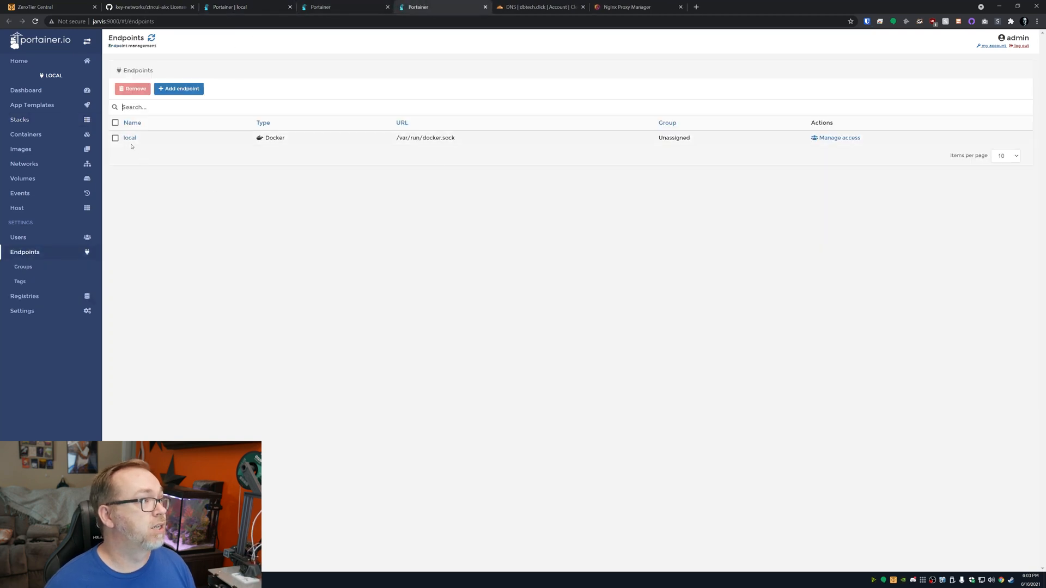
{"action": "left_click", "coordinate": [129, 137]}
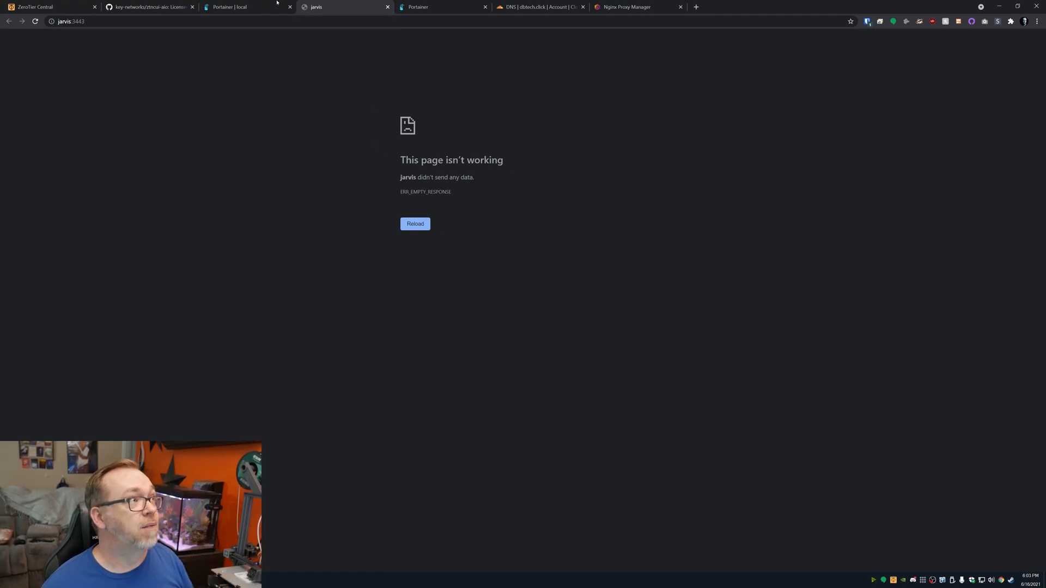
{"action": "left_click", "coordinate": [240, 7]}
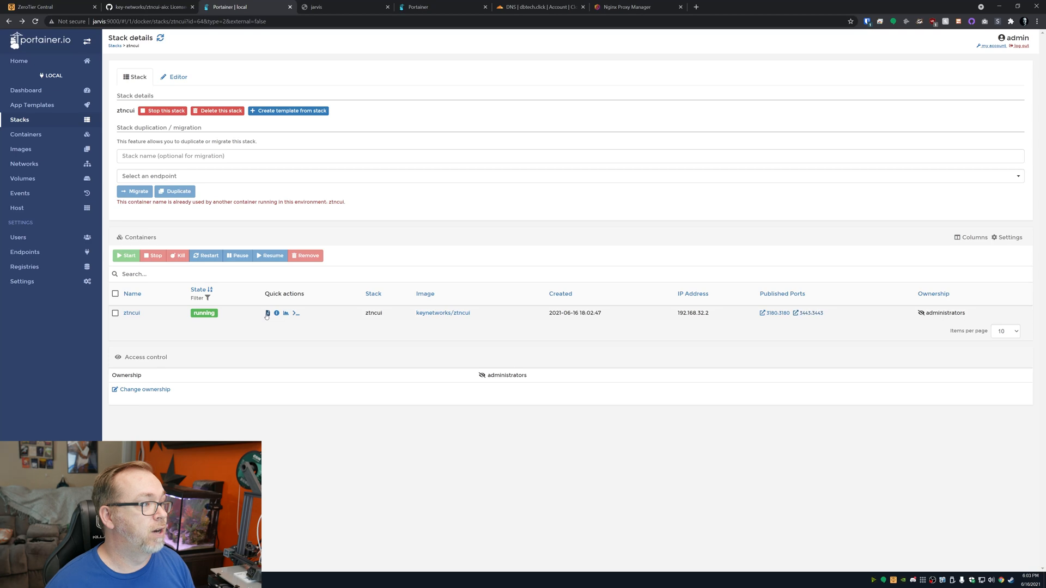
{"action": "left_click", "coordinate": [286, 313]}
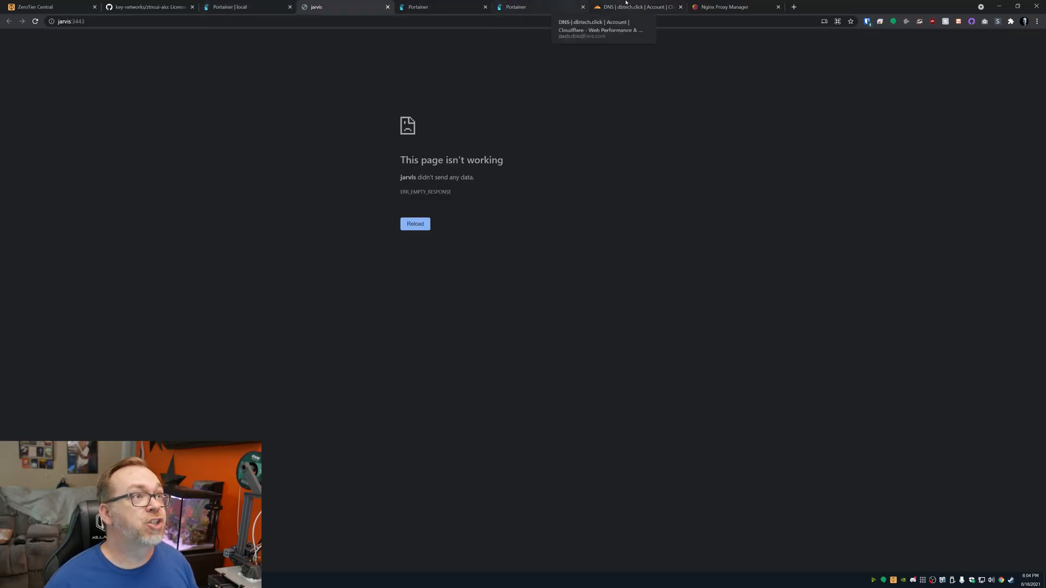
Go to the dbtech.click DNS page listing its single proxied A record.
{"action": "left_click", "coordinate": [636, 7]}
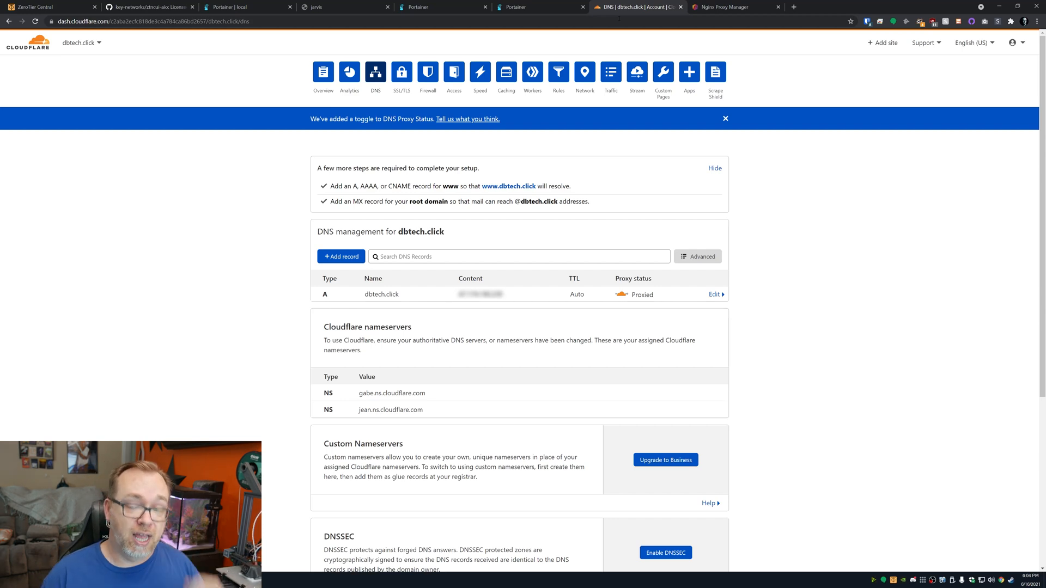
{"action": "mouse_move", "coordinate": [513, 2]}
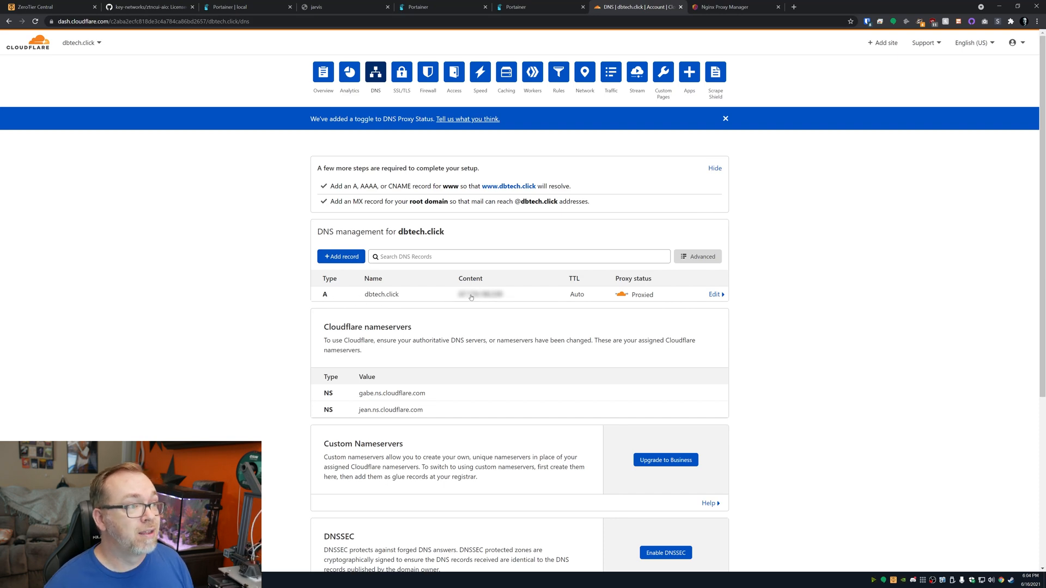
{"action": "mouse_move", "coordinate": [485, 295]}
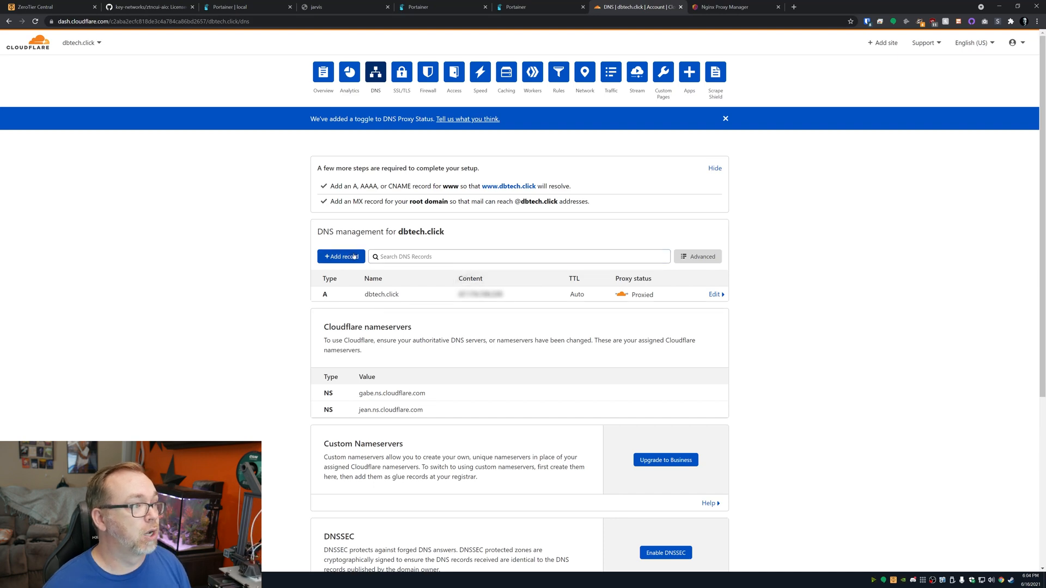
Add a DNS-only CNAME record named zt targeting @ for dbtech.click.
{"action": "left_click", "coordinate": [341, 256]}
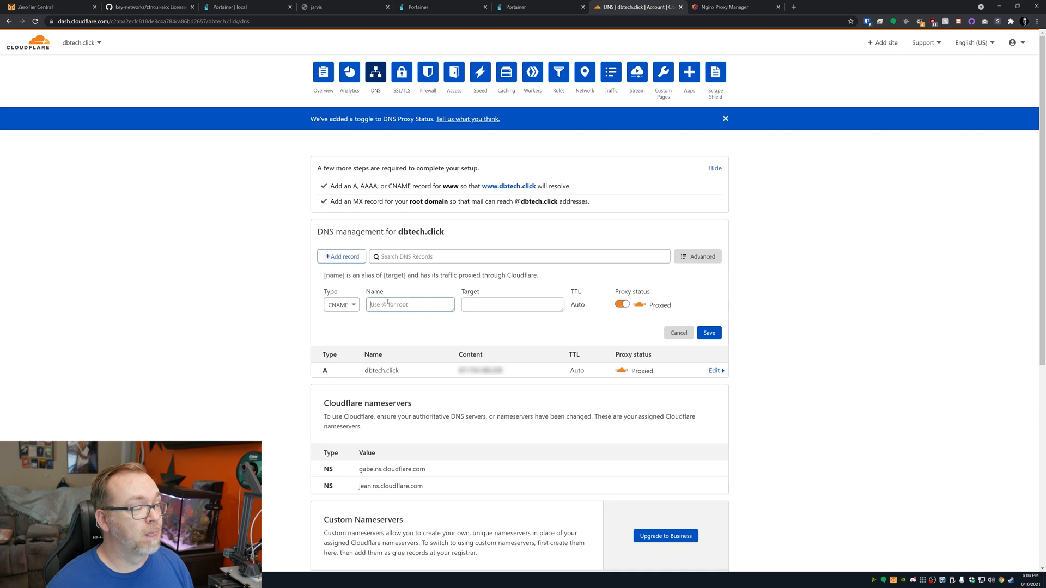
{"action": "type", "text": "zt"}
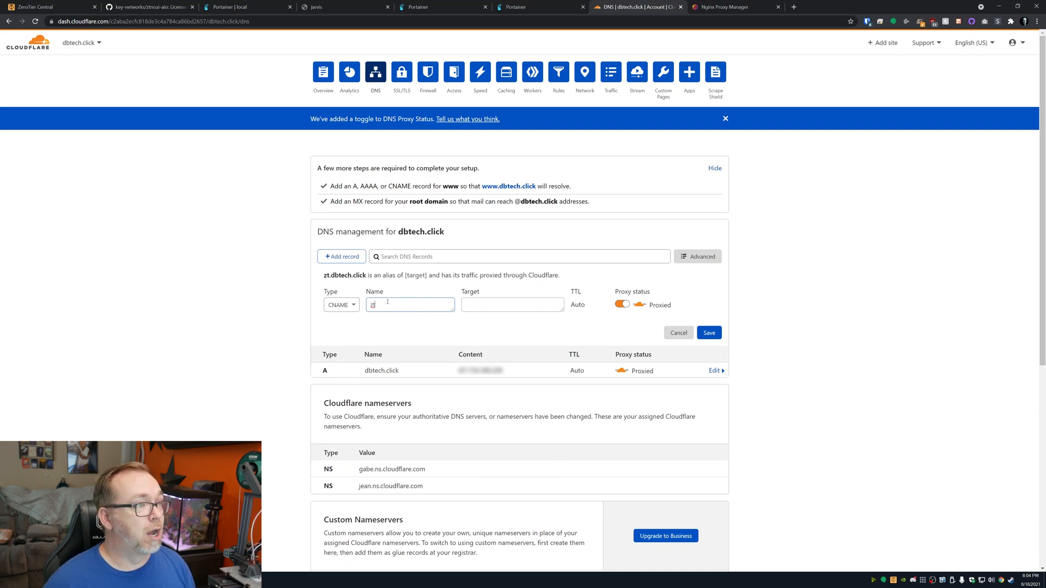
{"action": "type", "text": "@"}
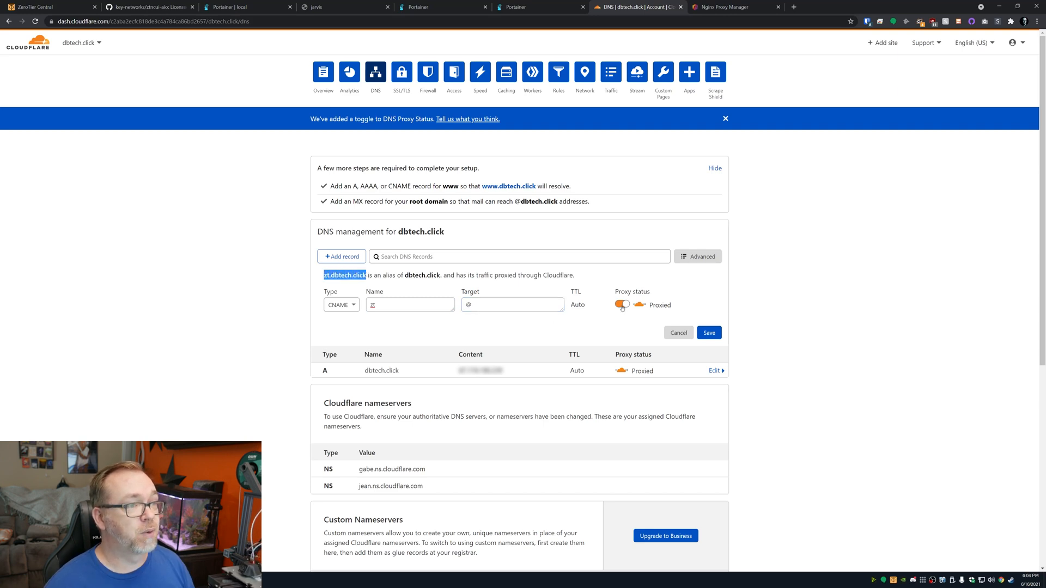
{"action": "left_click", "coordinate": [620, 305]}
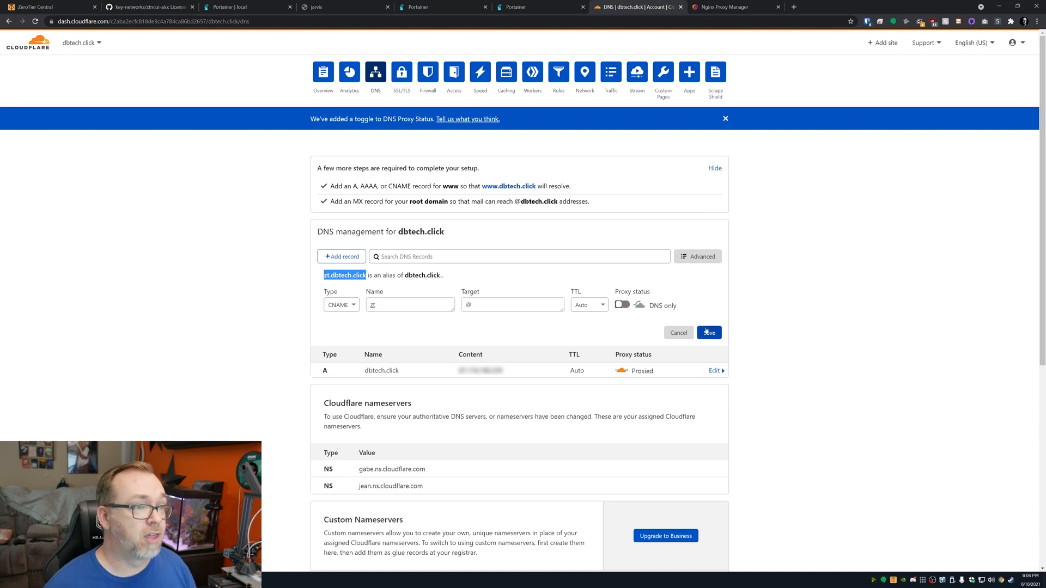
{"action": "left_click", "coordinate": [708, 332]}
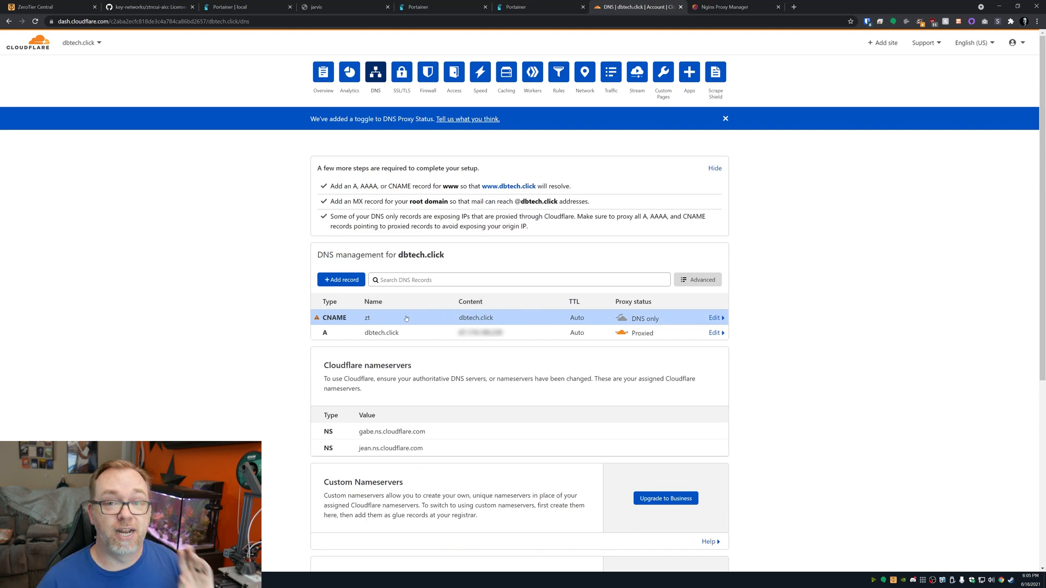
{"action": "mouse_move", "coordinate": [720, 7]}
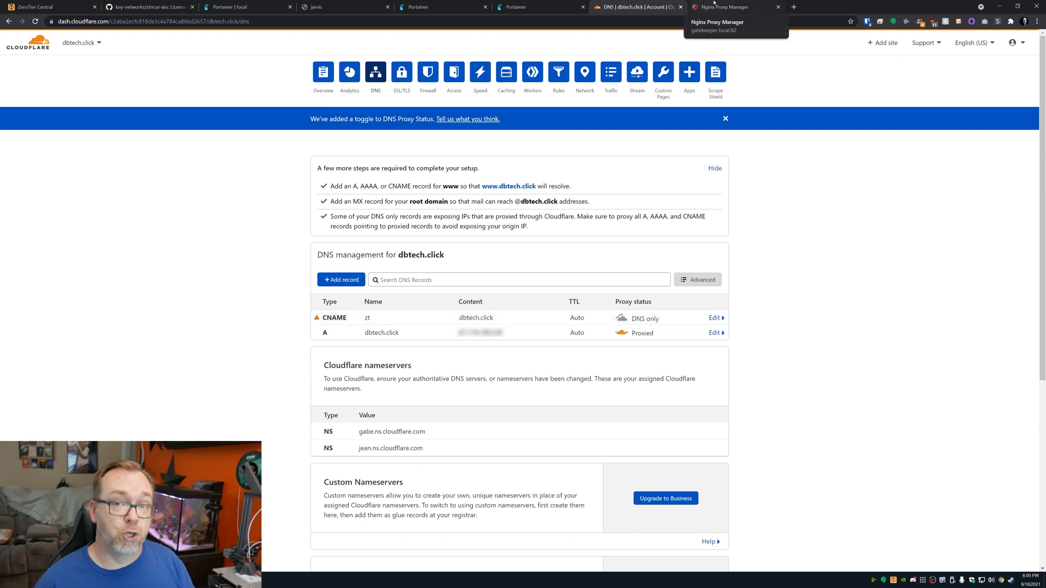
{"action": "mouse_move", "coordinate": [401, 72]}
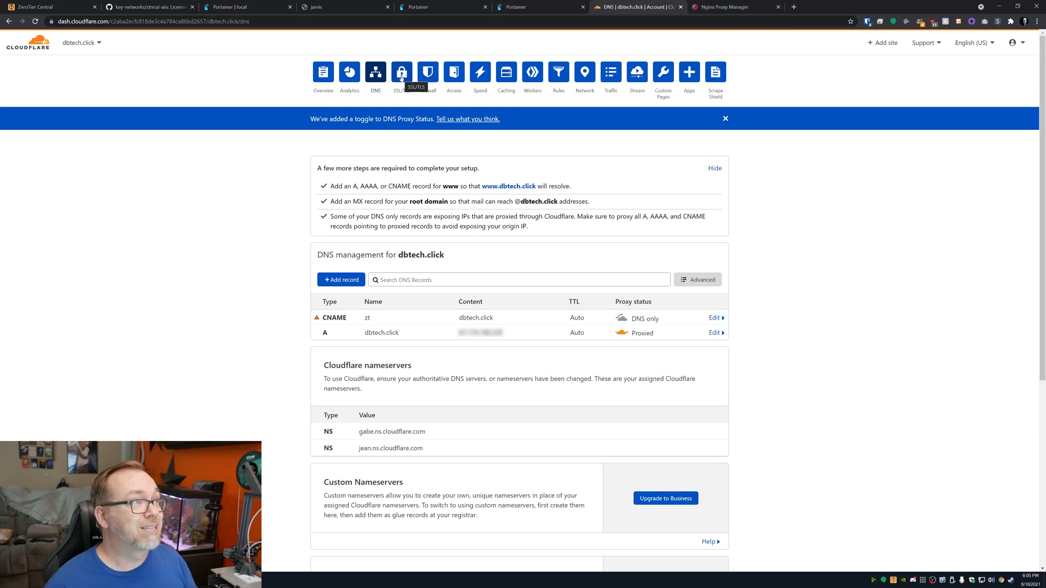
Confirm dbtech.click's SSL/TLS mode is Full, then view Nginx Proxy Manager's proxy hosts.
{"action": "left_click", "coordinate": [400, 72]}
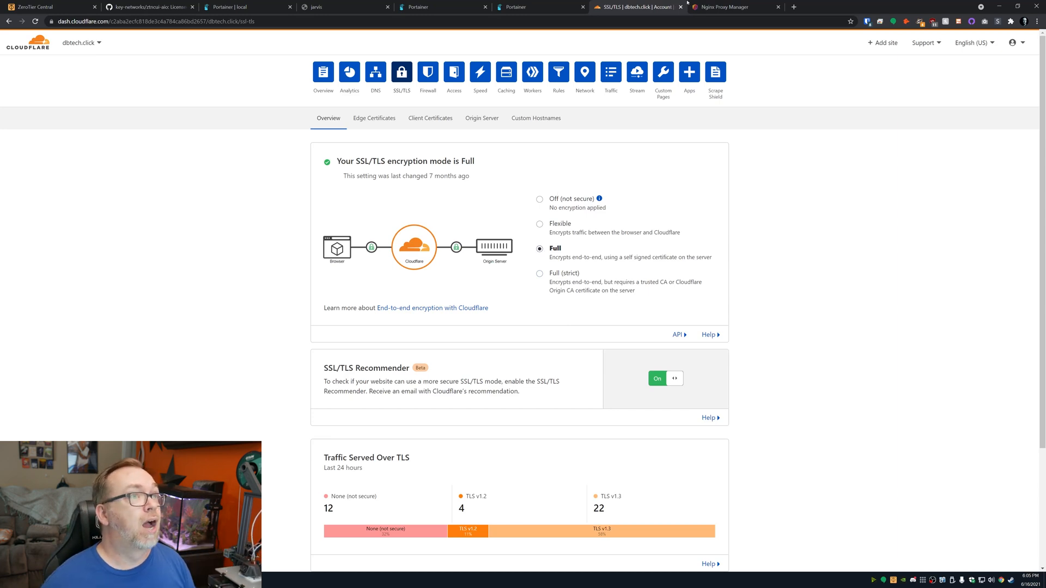
{"action": "left_click", "coordinate": [724, 6]}
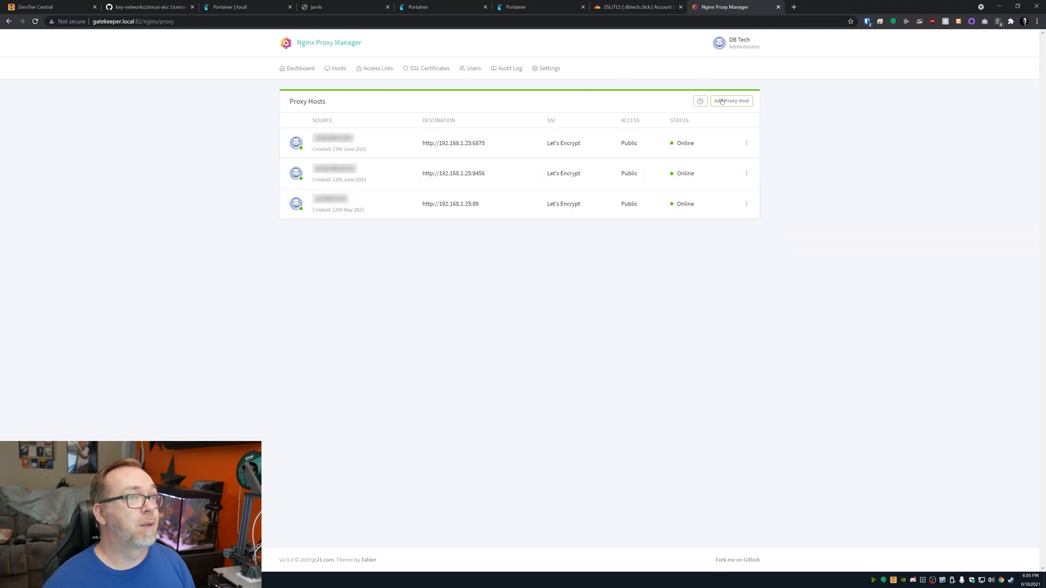
Create a zt.dbtech.click proxy host to 192.168.1.25:3443 with common exploits blocked.
{"action": "left_click", "coordinate": [731, 101]}
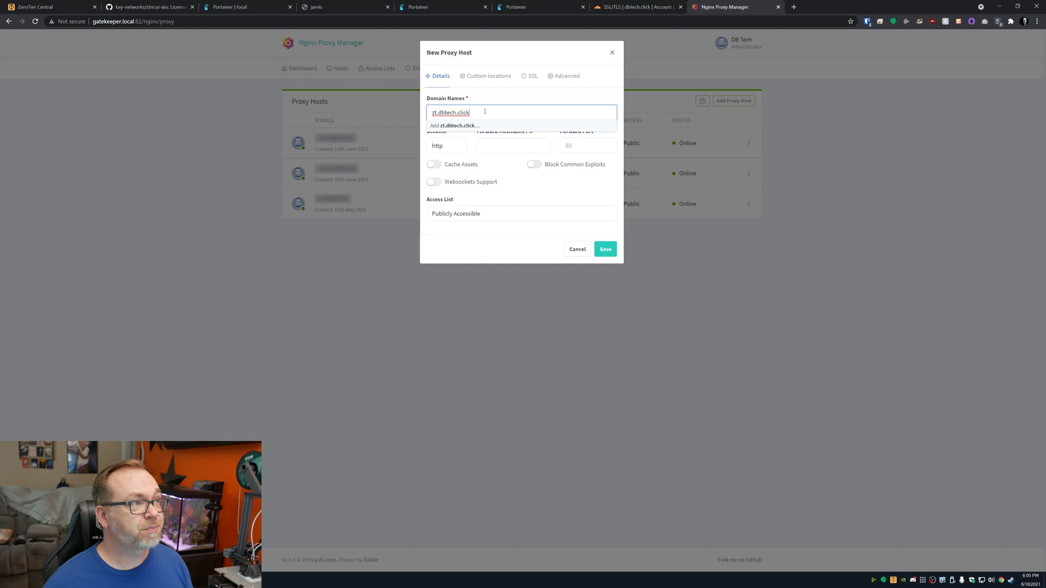
{"action": "left_click", "coordinate": [456, 125]}
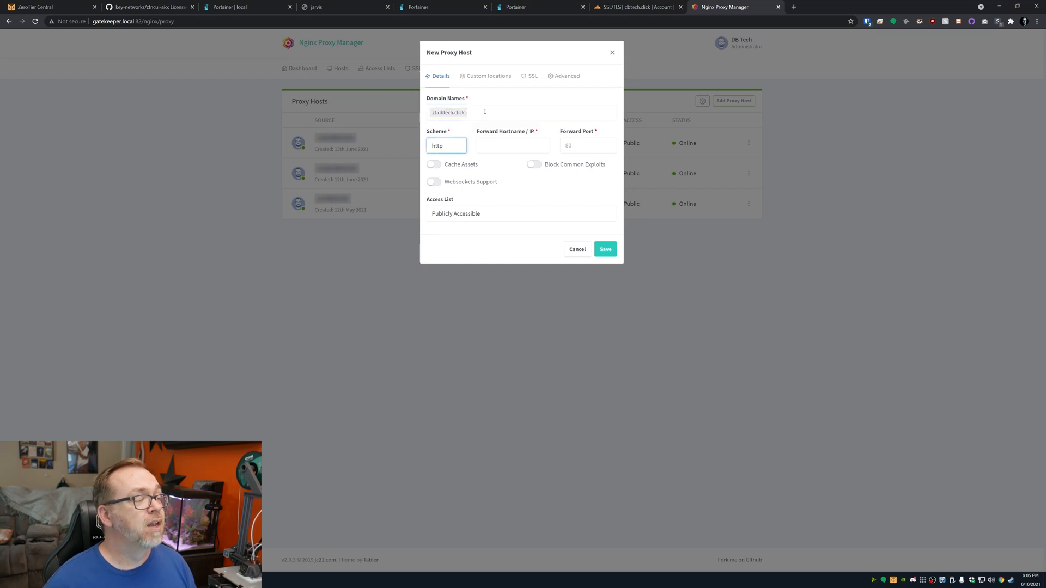
{"action": "type", "text": "192.168.1"}
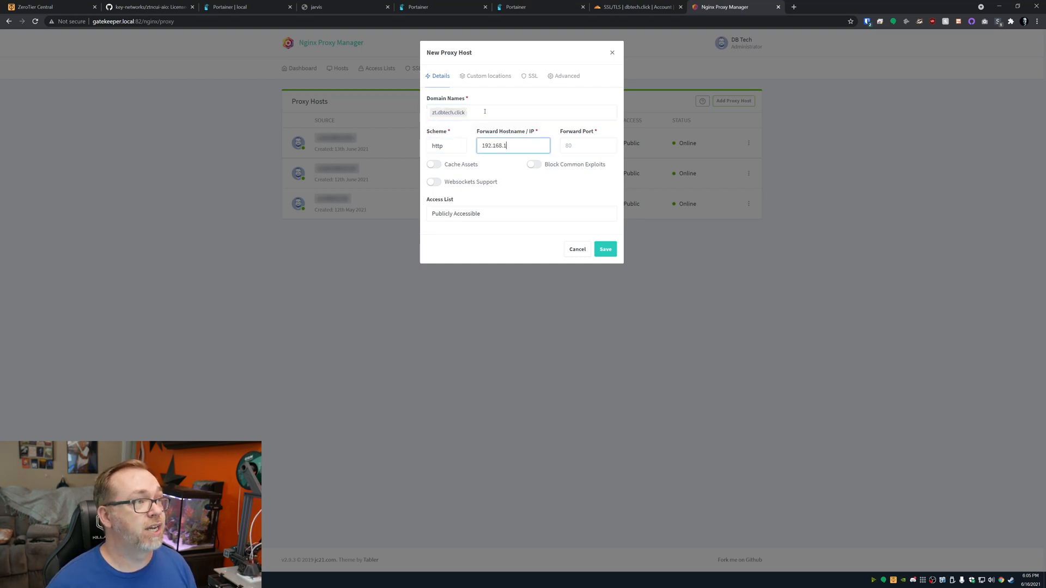
{"action": "type", "text": "34"}
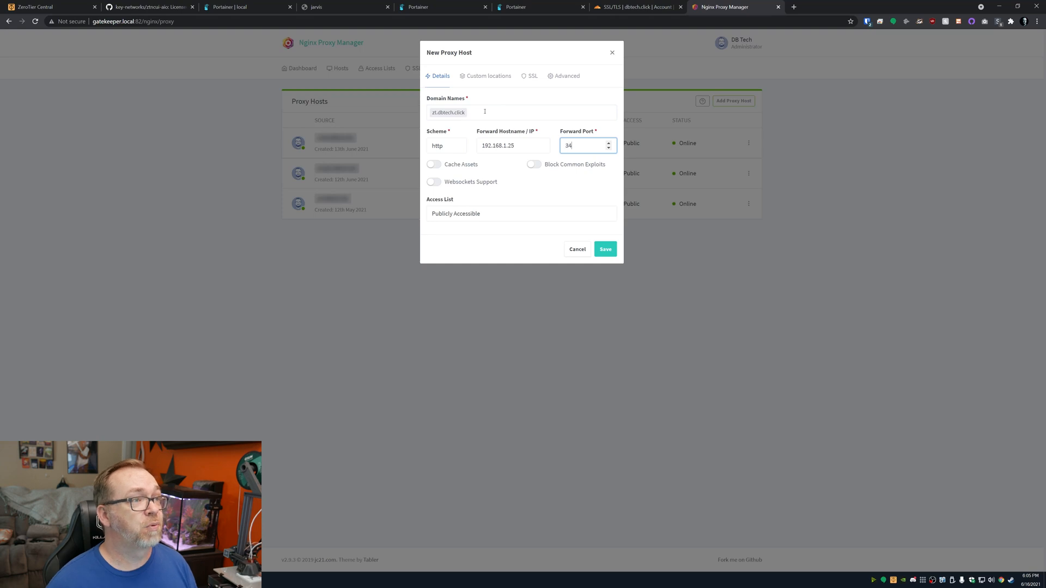
{"action": "left_click", "coordinate": [534, 164]}
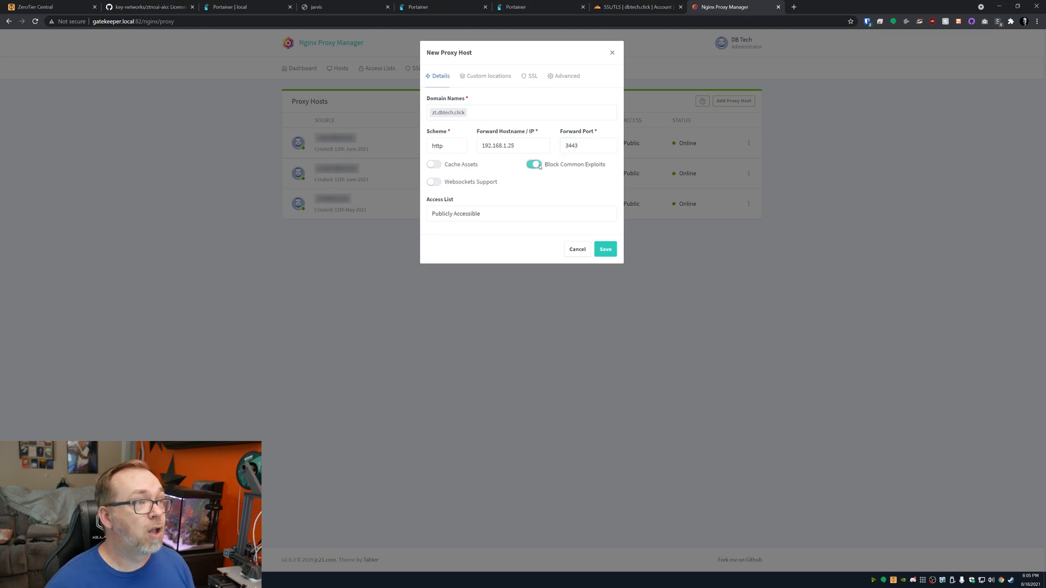
Request a Let's Encrypt certificate with Force SSL and HTTP/2, and save the host.
{"action": "left_click", "coordinate": [531, 75]}
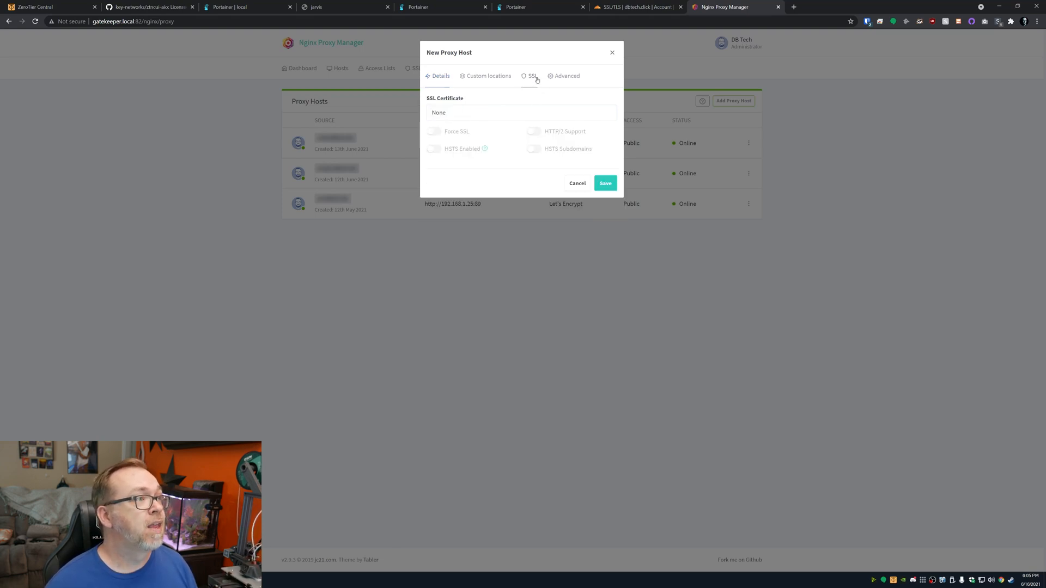
{"action": "left_click", "coordinate": [520, 113]}
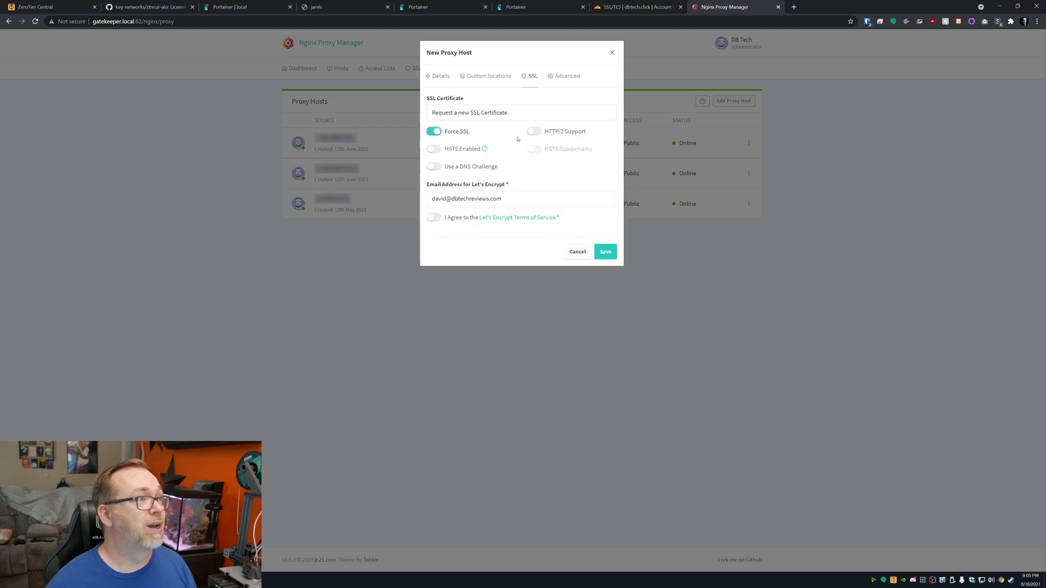
{"action": "left_click", "coordinate": [433, 217]}
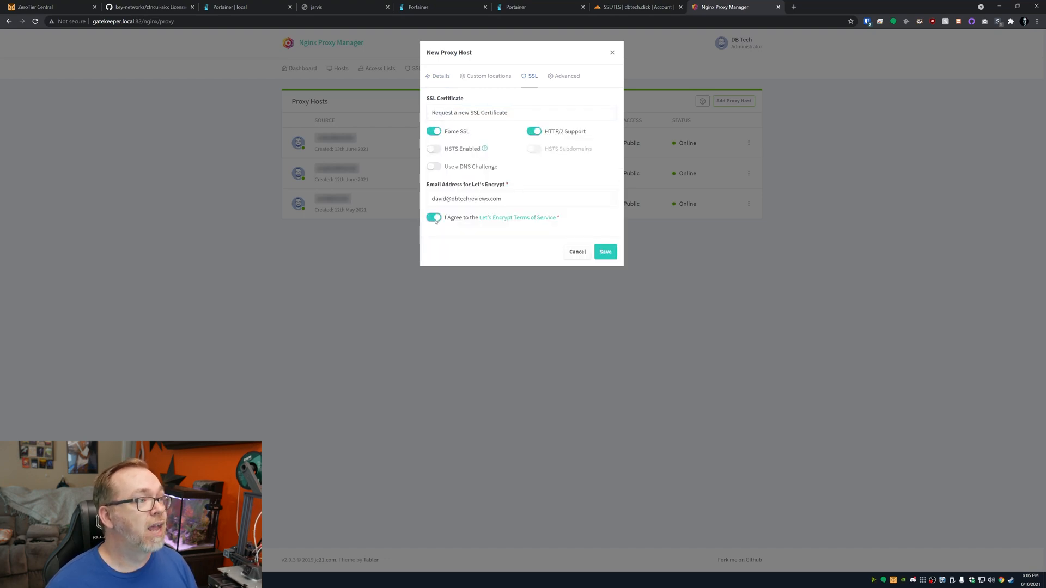
{"action": "left_click", "coordinate": [603, 252]}
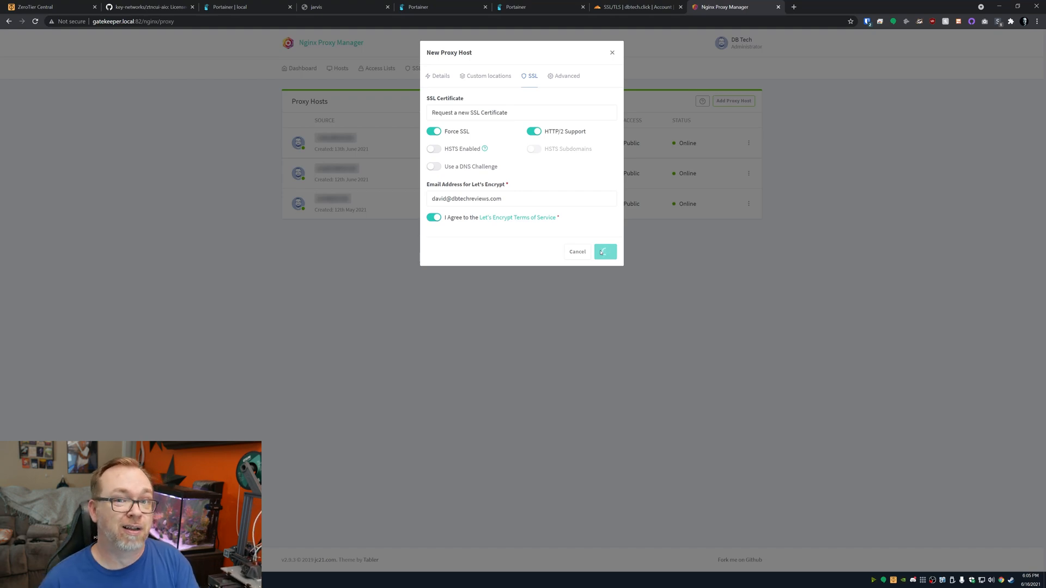
{"action": "left_click", "coordinate": [603, 252]}
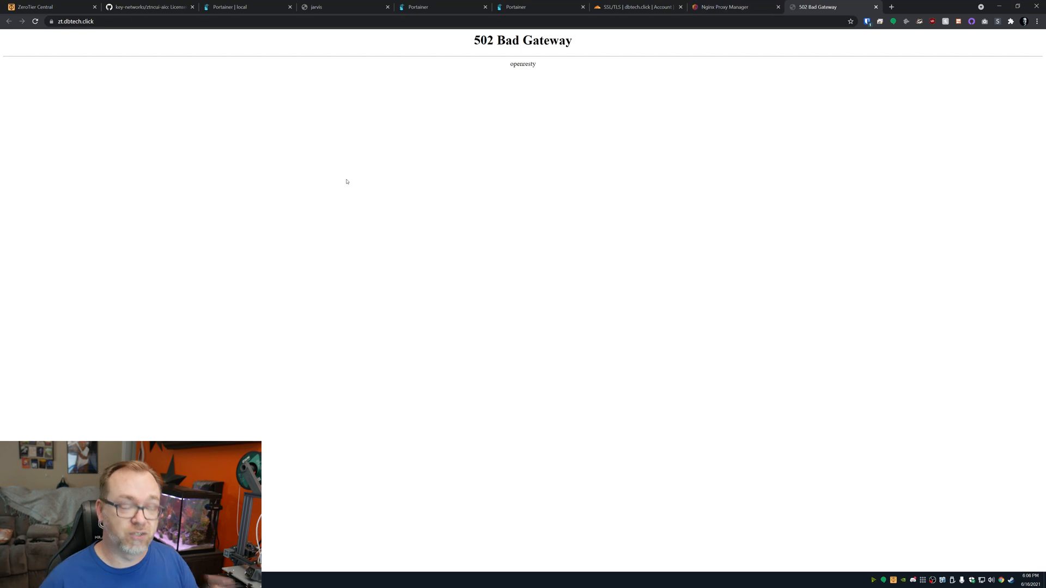
{"action": "mouse_move", "coordinate": [637, 6]}
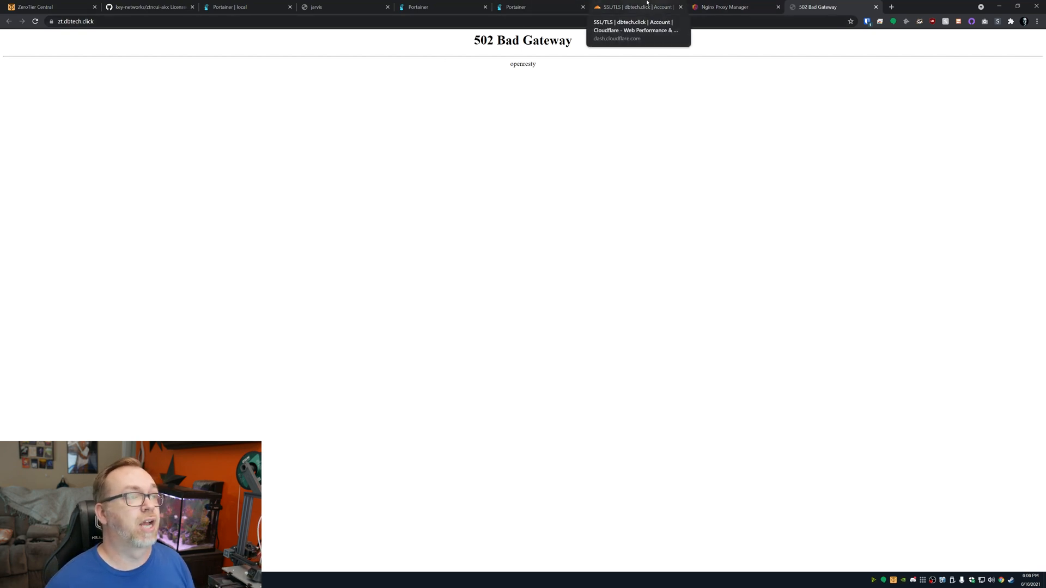
Switch zt.dbtech.click to https forwarding to 192.168.1.25:3443, save, and confirm ztncui loads.
{"action": "left_click", "coordinate": [720, 6]}
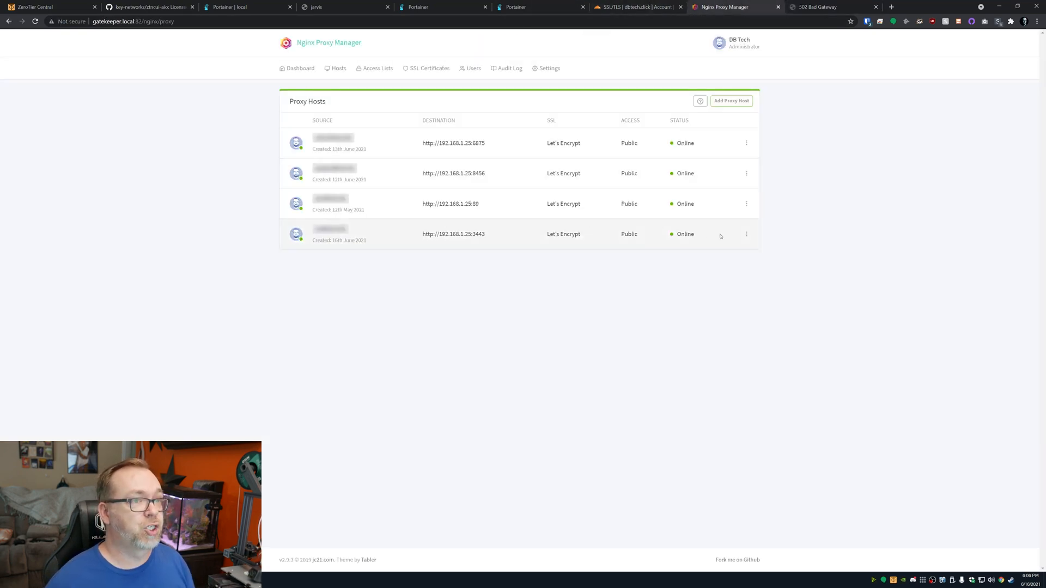
{"action": "left_click", "coordinate": [746, 234]}
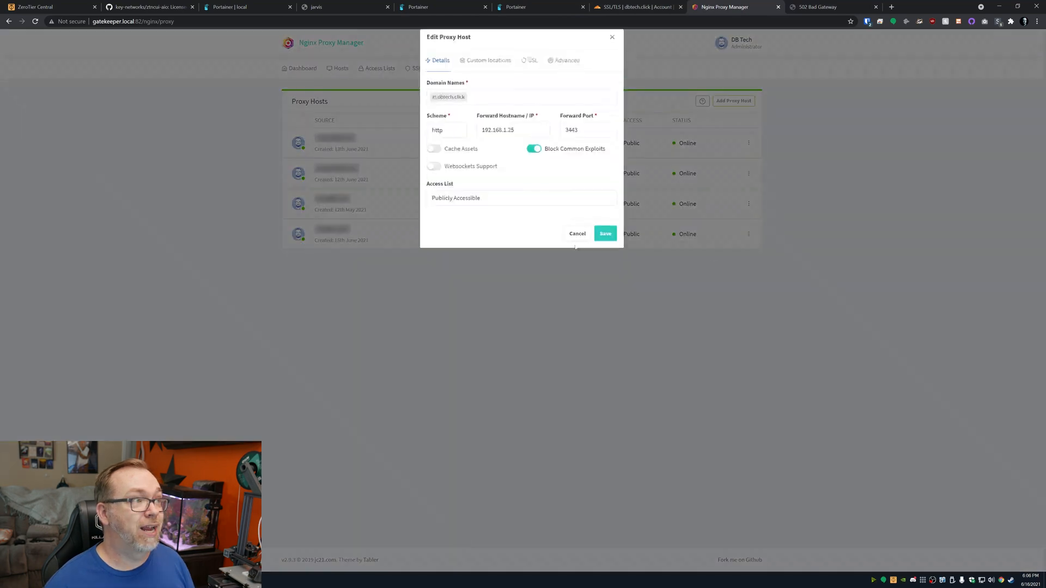
{"action": "left_click", "coordinate": [445, 130]}
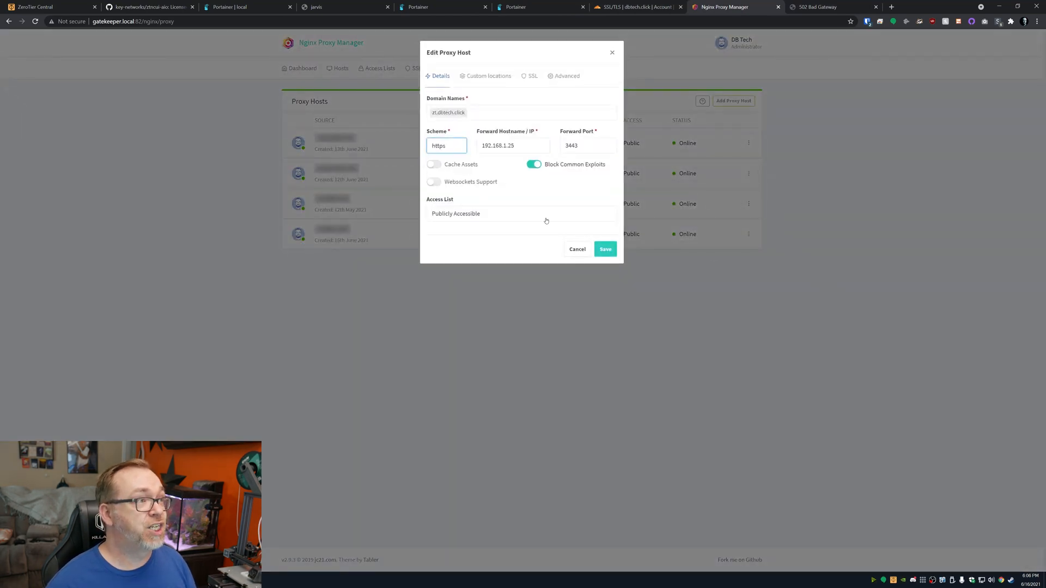
{"action": "left_click", "coordinate": [230, 6]}
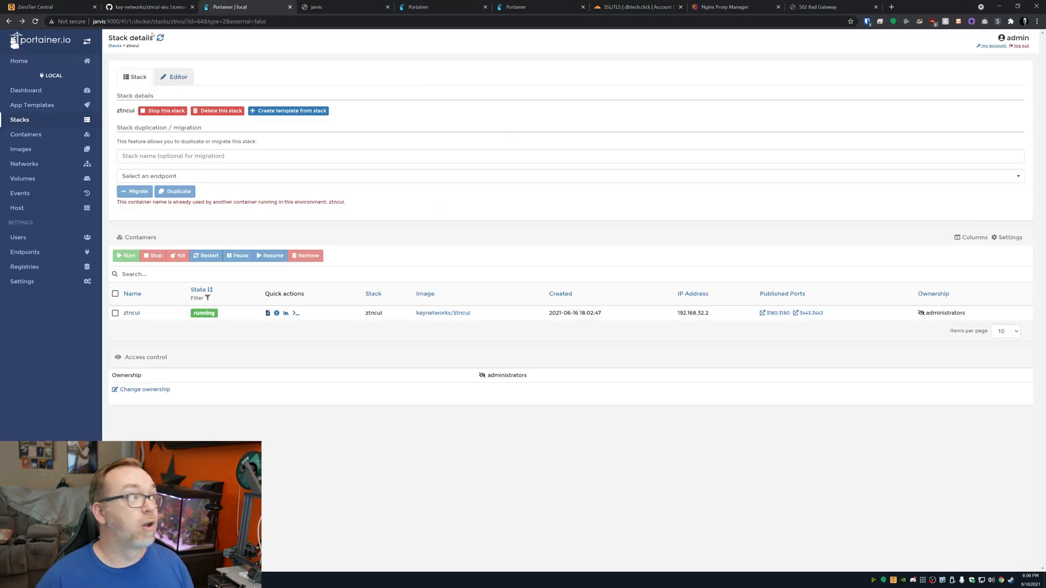
{"action": "left_click", "coordinate": [149, 7]}
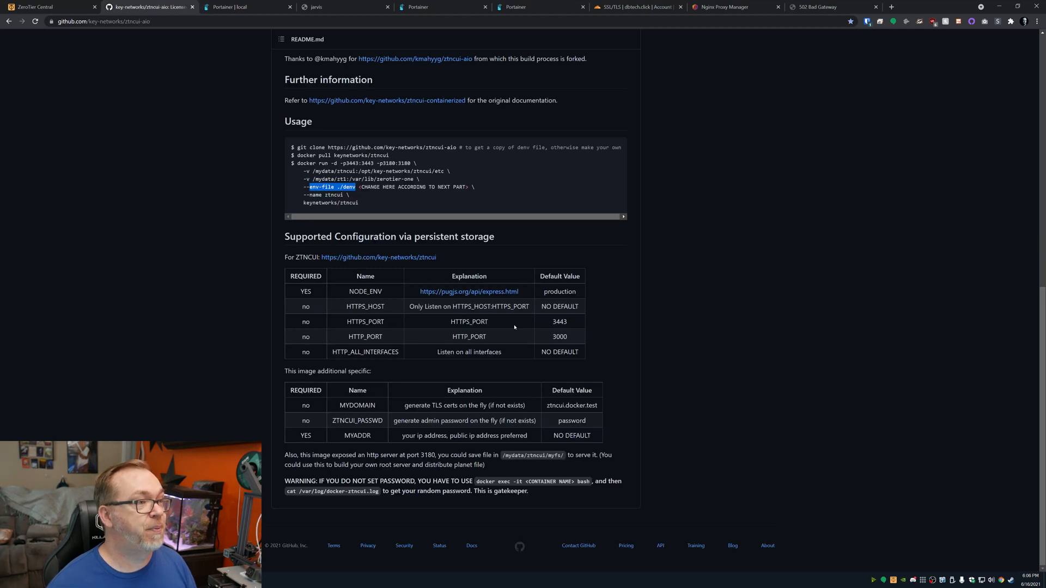
{"action": "left_click", "coordinate": [720, 6]}
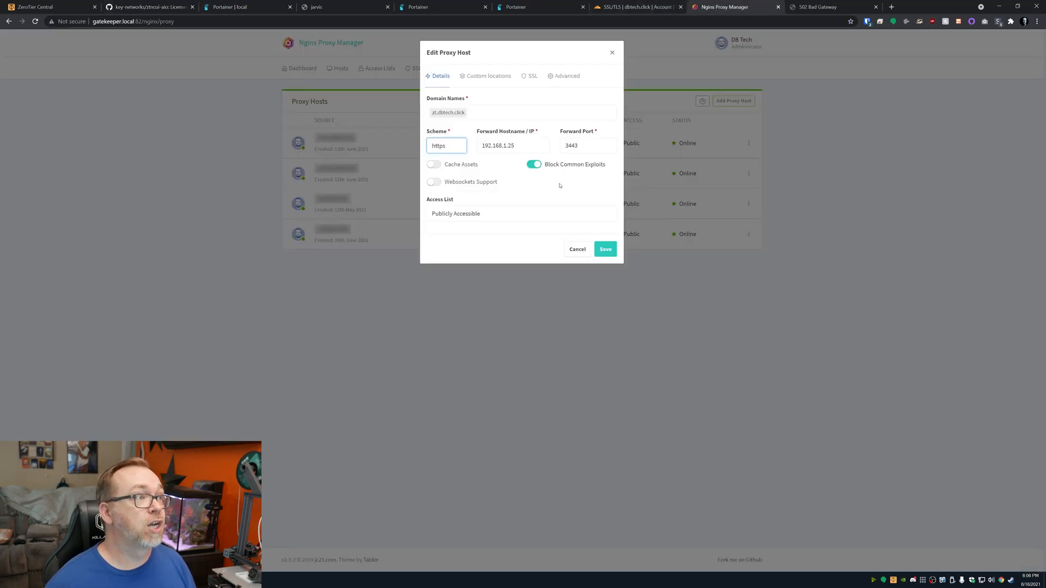
{"action": "mouse_move", "coordinate": [604, 249]}
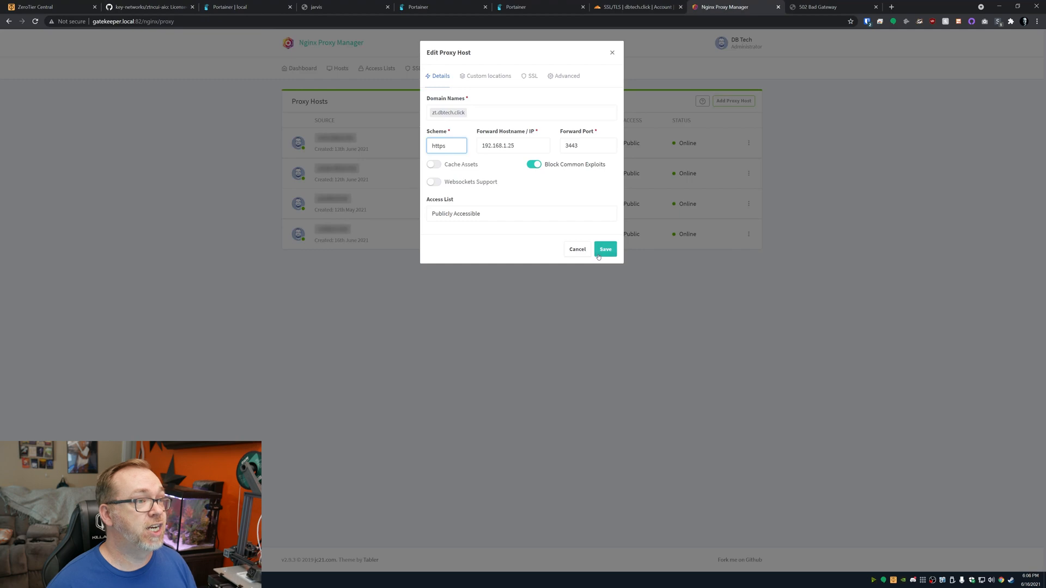
{"action": "left_click", "coordinate": [603, 249]}
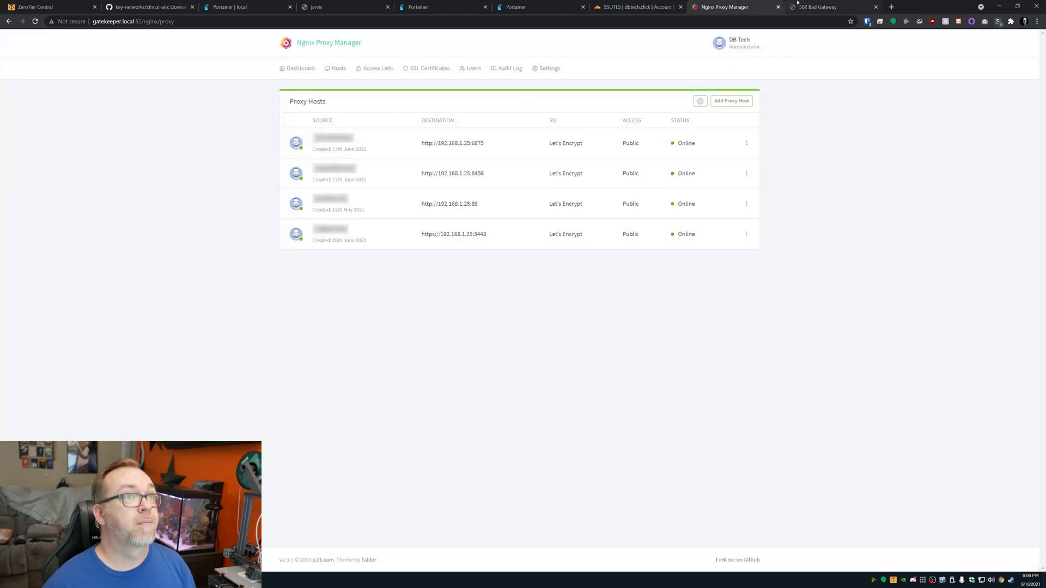
{"action": "left_click", "coordinate": [827, 7]}
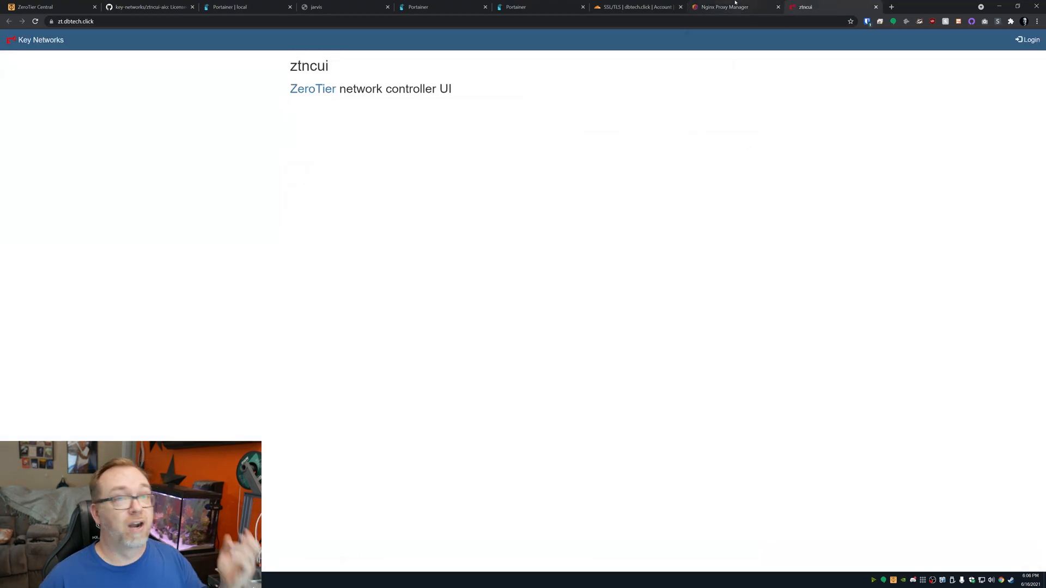
{"action": "mouse_move", "coordinate": [720, 7]}
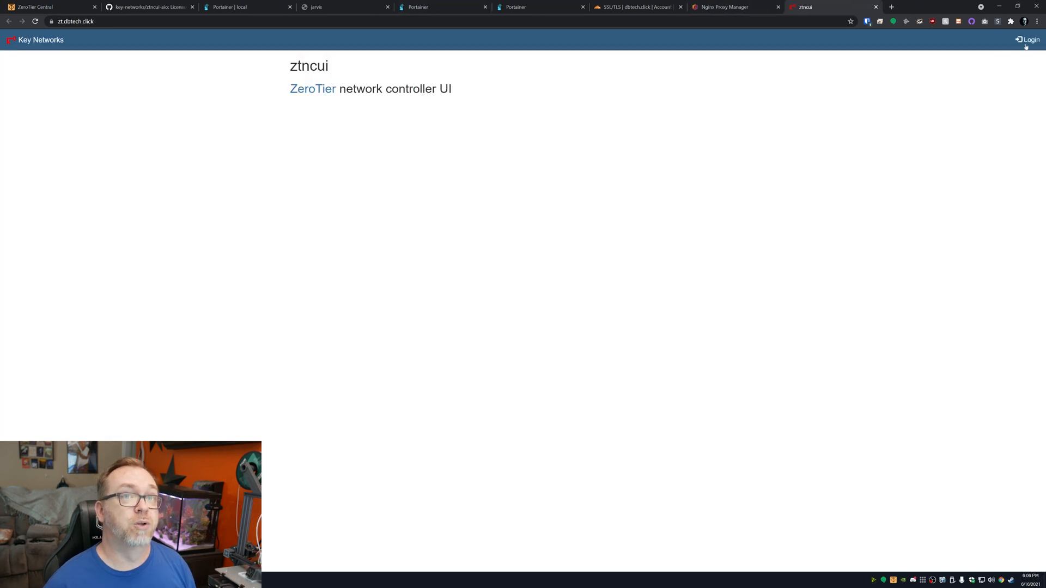
Sign in to ztncui as admin with the default password and set a new admin password.
{"action": "left_click", "coordinate": [1029, 39]}
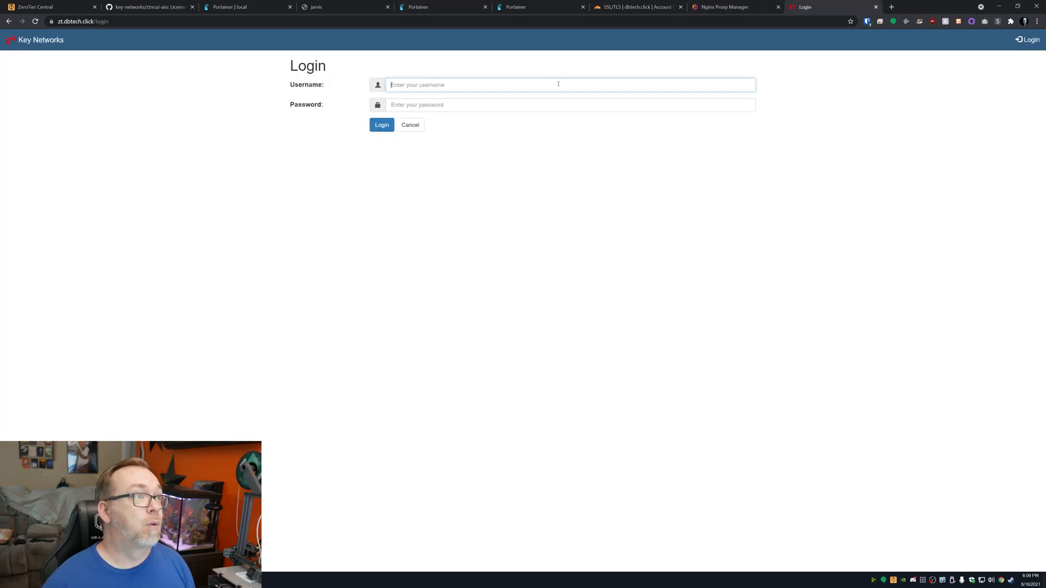
{"action": "left_click", "coordinate": [570, 83]}
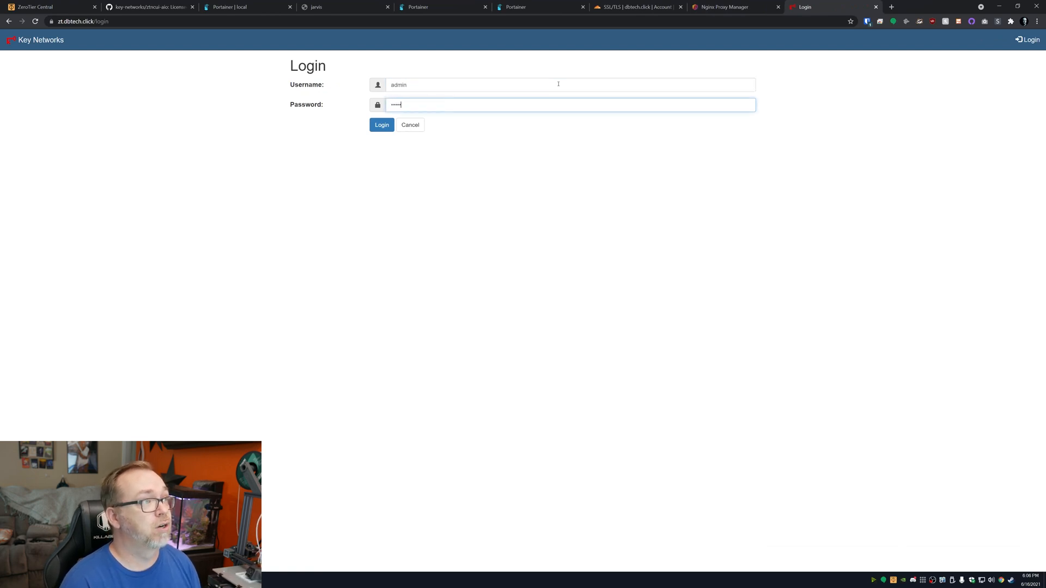
{"action": "left_click", "coordinate": [381, 125]}
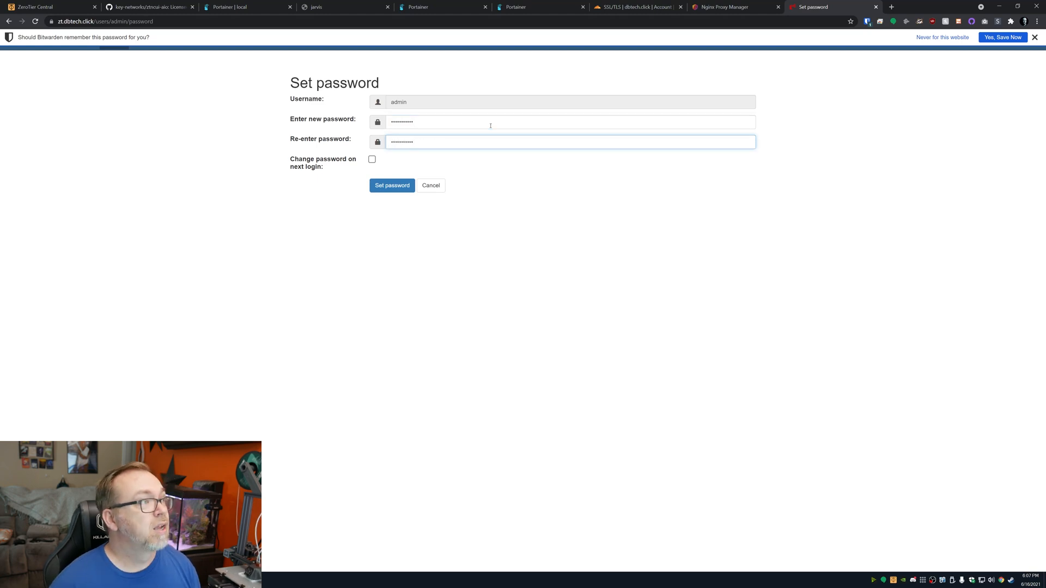
{"action": "mouse_move", "coordinate": [968, 72]}
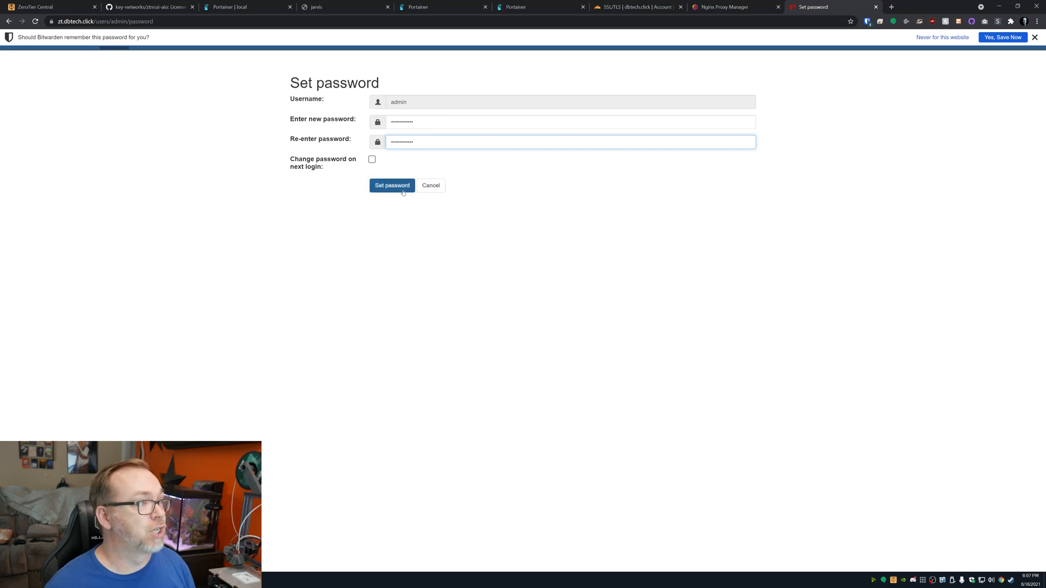
{"action": "left_click", "coordinate": [392, 185]}
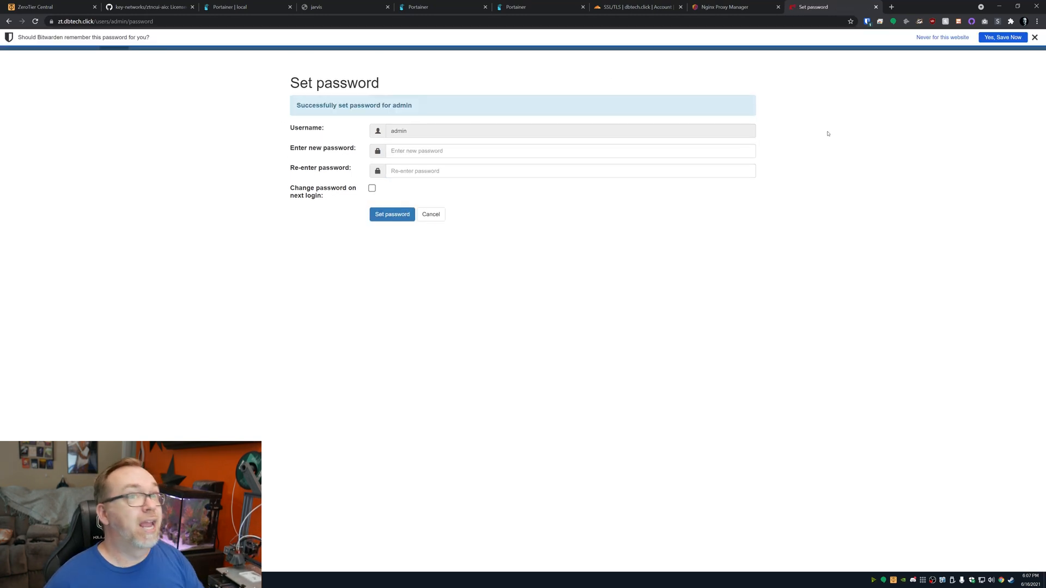
{"action": "left_click", "coordinate": [1034, 37]}
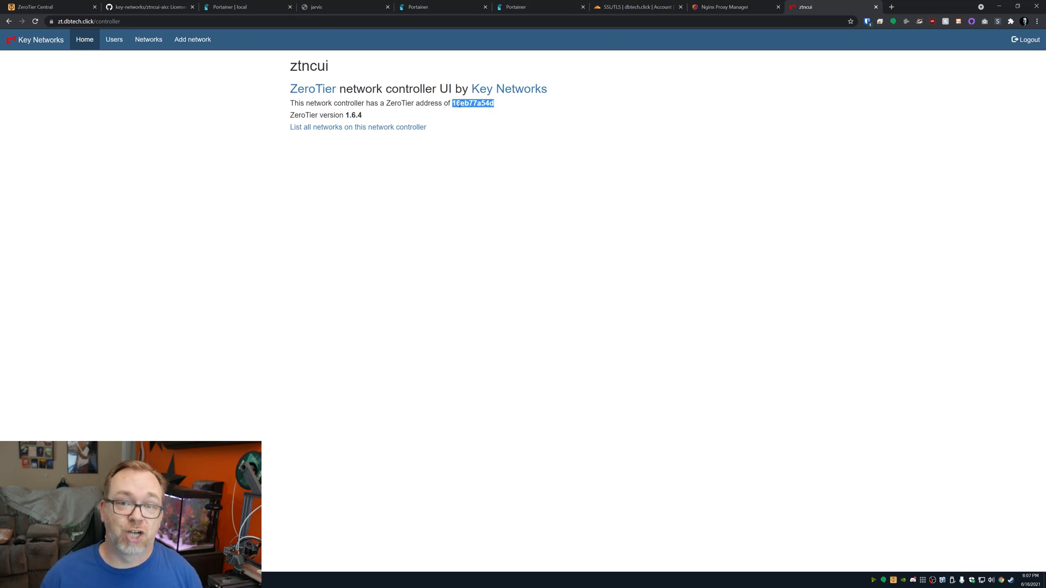
Copy the controller's ZeroTier address, confirm it lists no networks, and start adding one.
{"action": "right_click", "coordinate": [472, 103]}
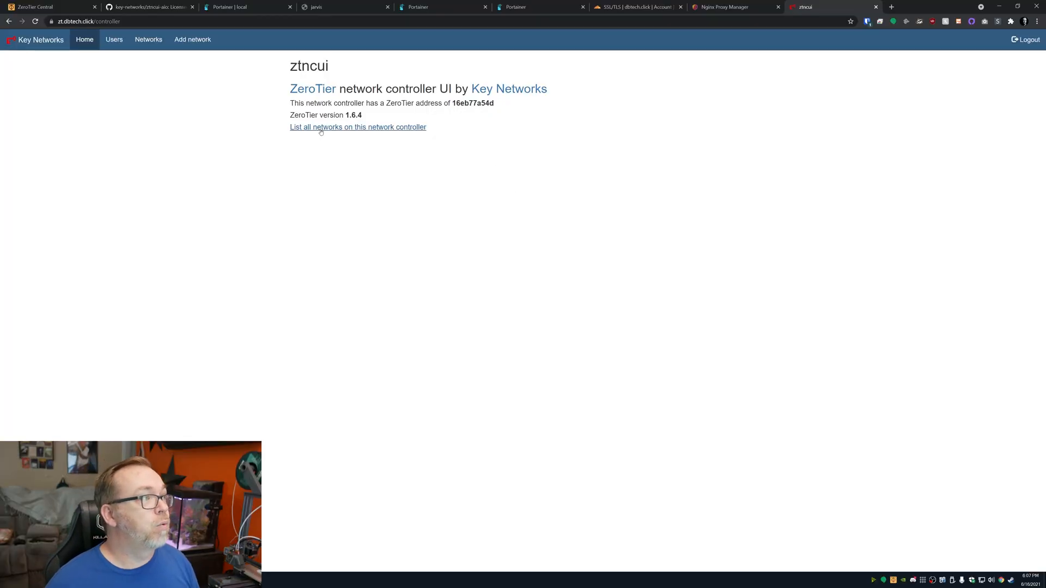
{"action": "left_click", "coordinate": [358, 128]}
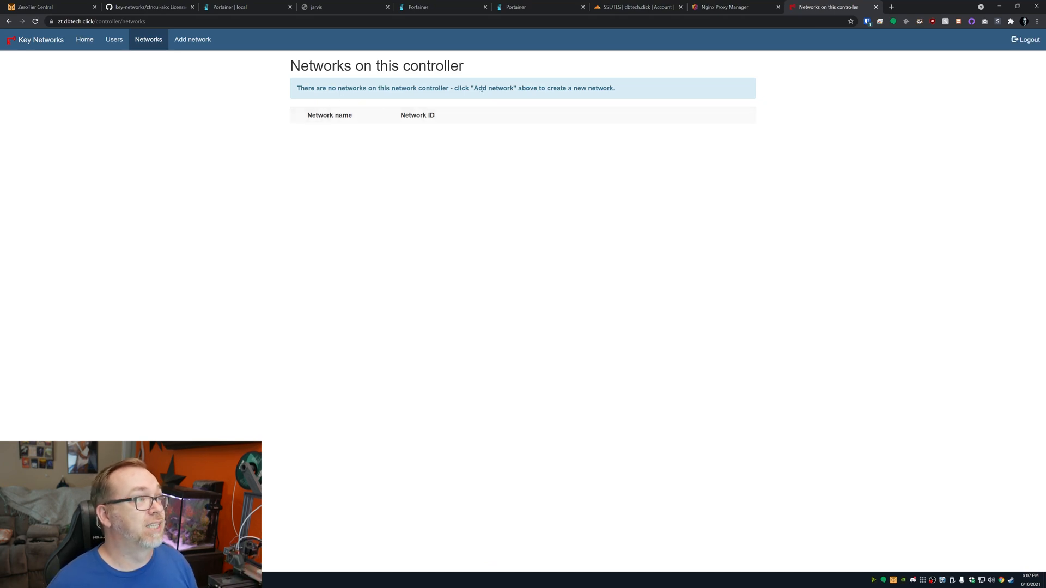
{"action": "left_click", "coordinate": [192, 39]}
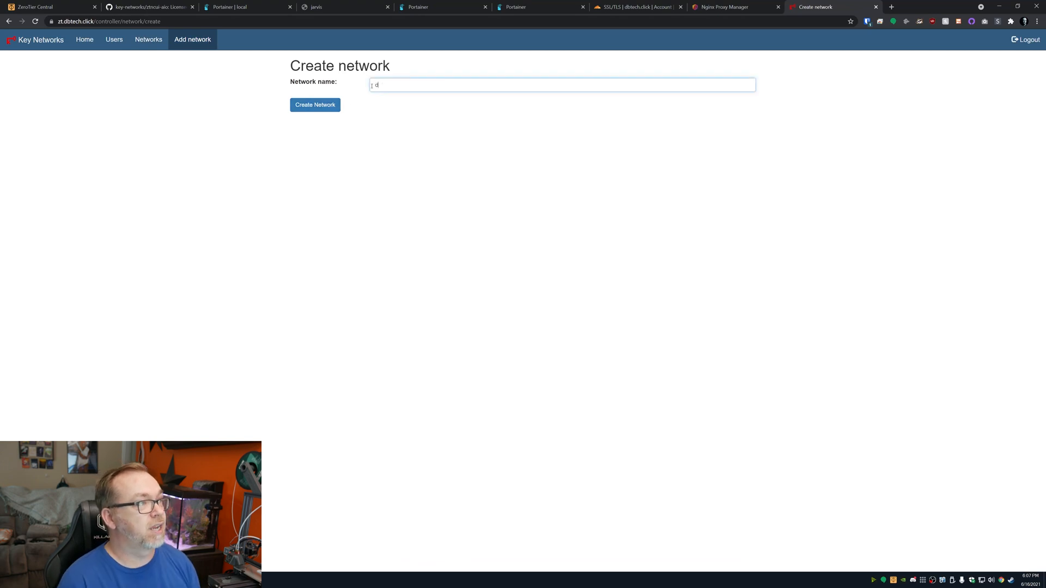
Create the dbtech network and apply easy setup with a generated 10.139.116.0/24 range and pool.
{"action": "type", "text": "dbtech"}
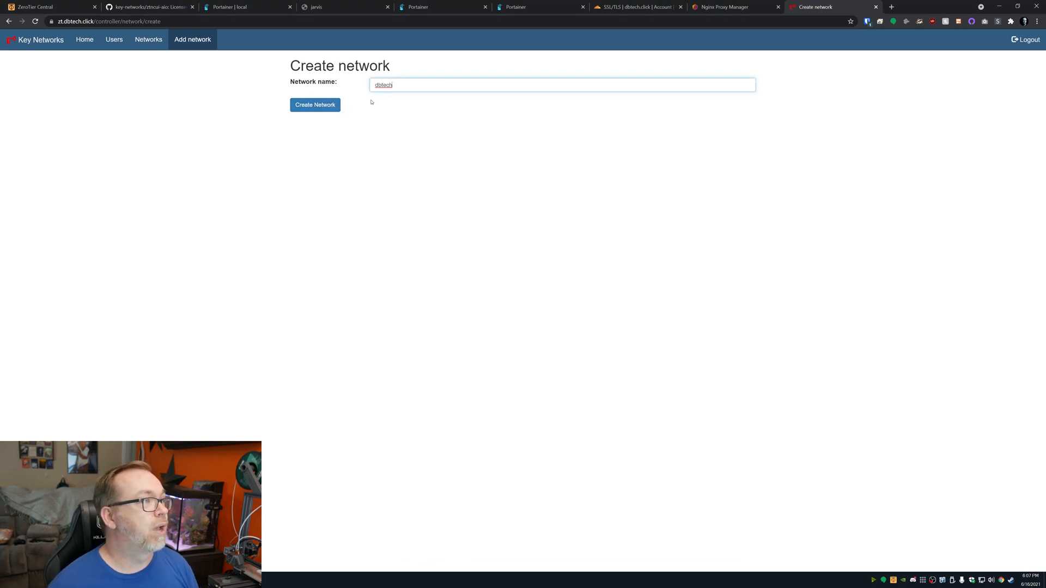
{"action": "left_click", "coordinate": [315, 104]}
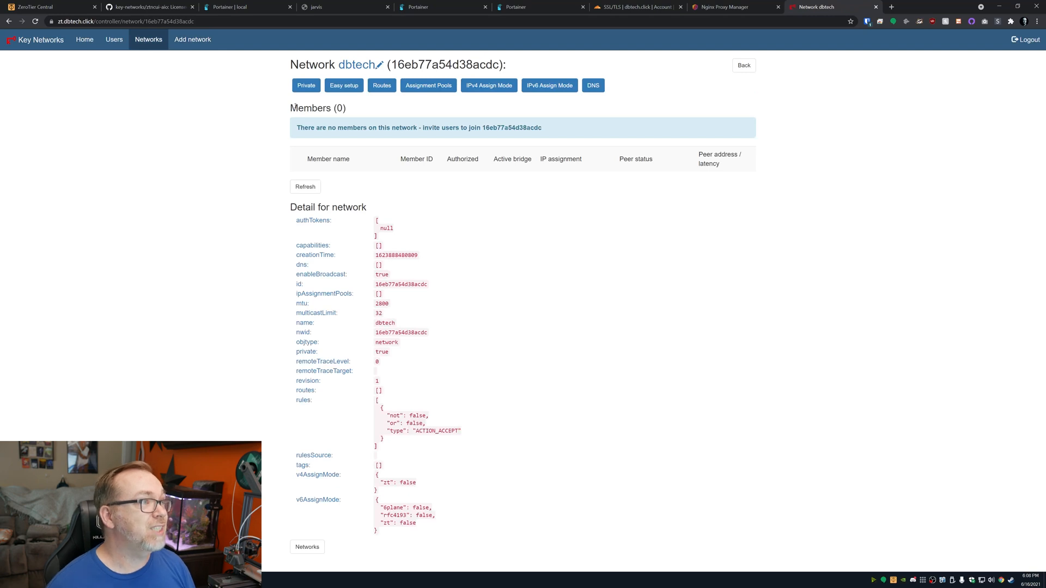
{"action": "mouse_move", "coordinate": [383, 199]}
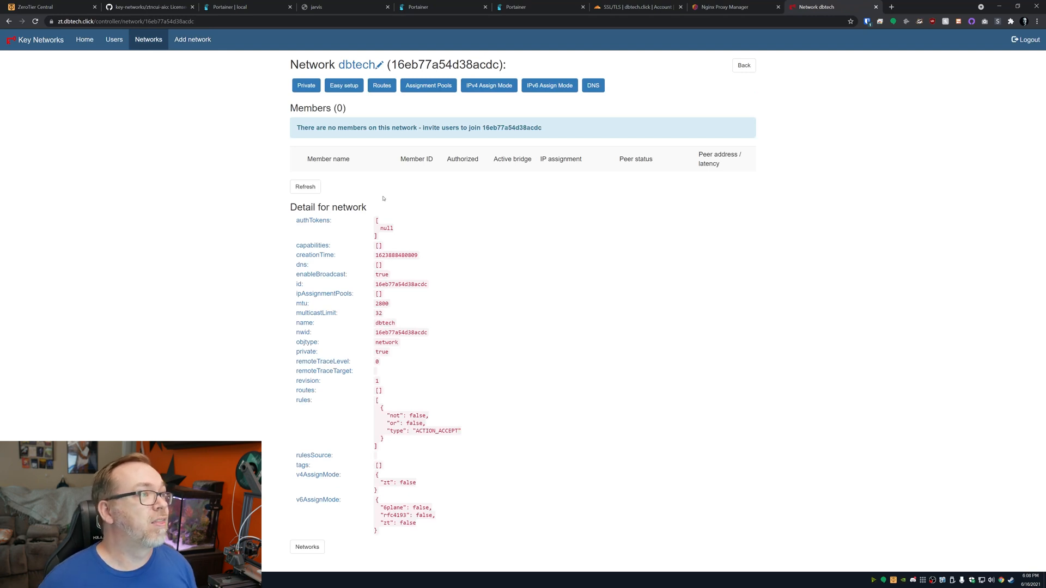
{"action": "mouse_move", "coordinate": [409, 268]}
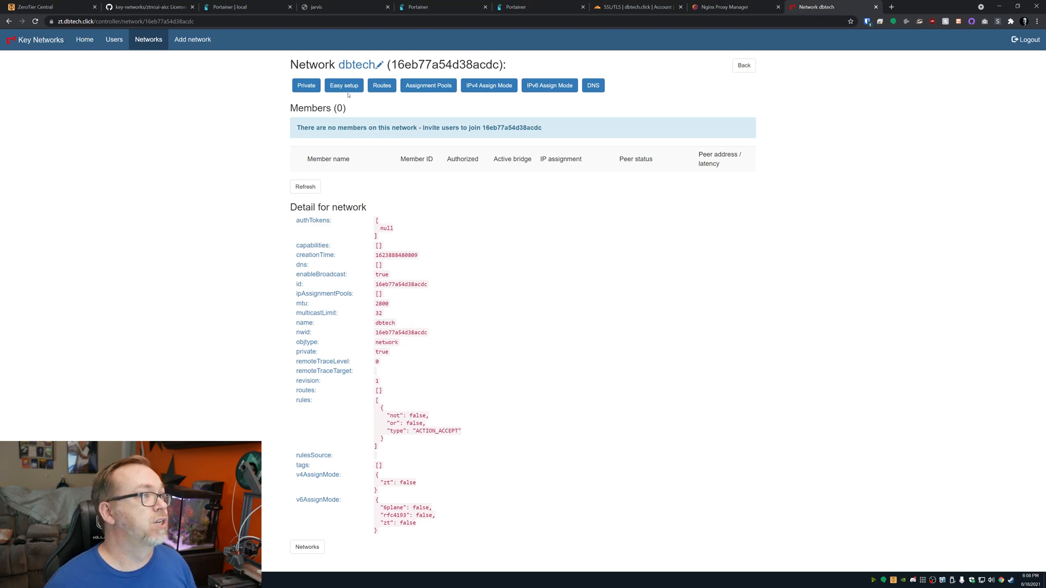
{"action": "left_click", "coordinate": [344, 85]}
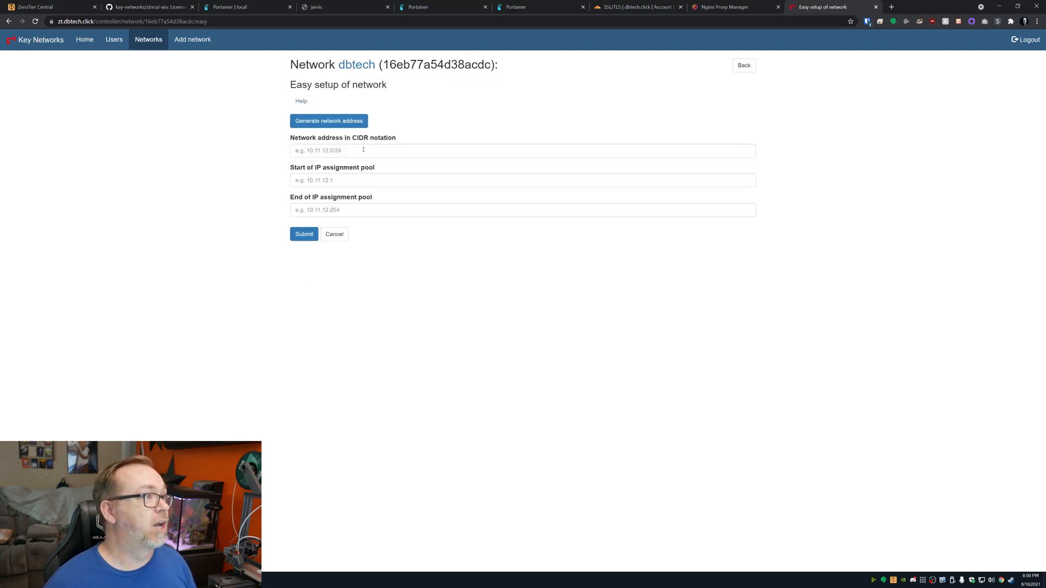
{"action": "left_click", "coordinate": [522, 151]}
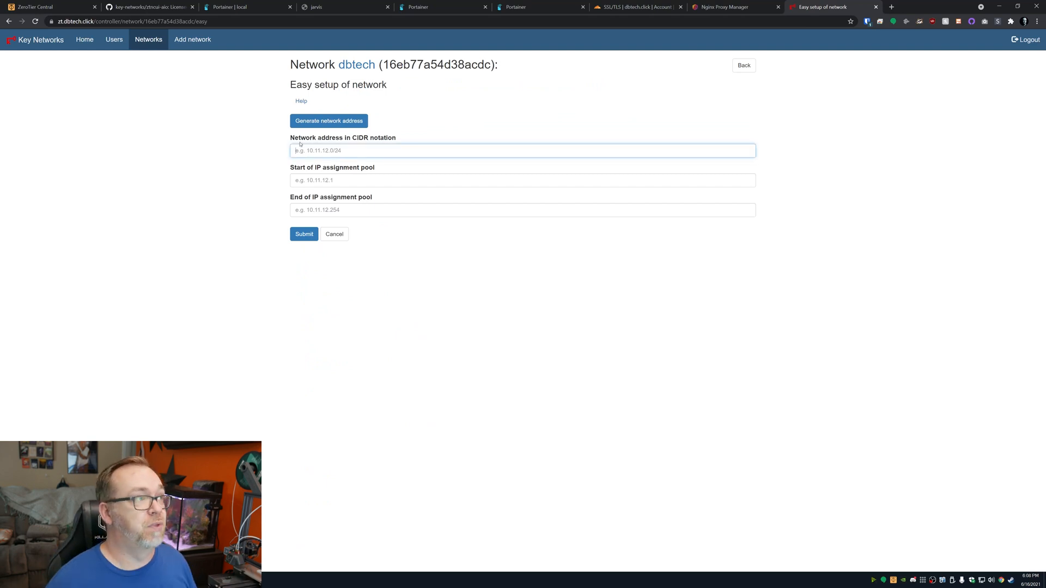
{"action": "left_click", "coordinate": [328, 121]}
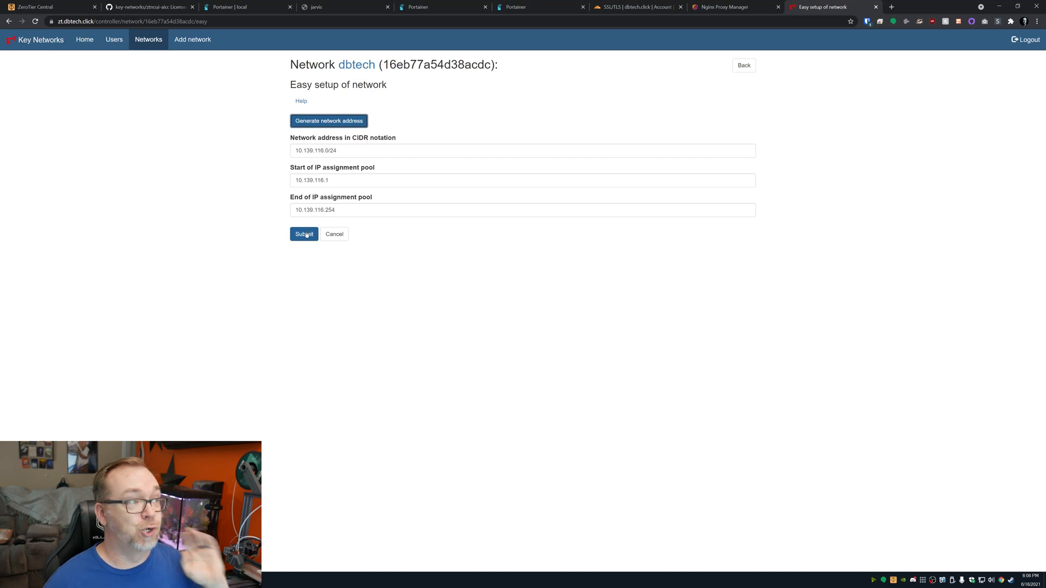
{"action": "left_click", "coordinate": [303, 234]}
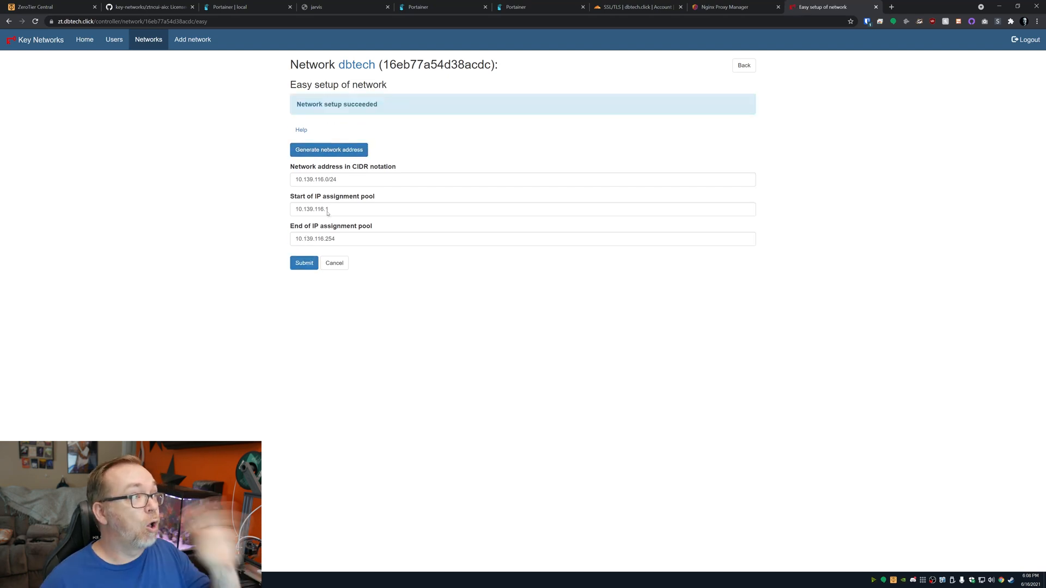
Review the dbtech network page (route 10.139.116.0/24, no members) and open the ZeroTier tray icon.
{"action": "left_click", "coordinate": [303, 263]}
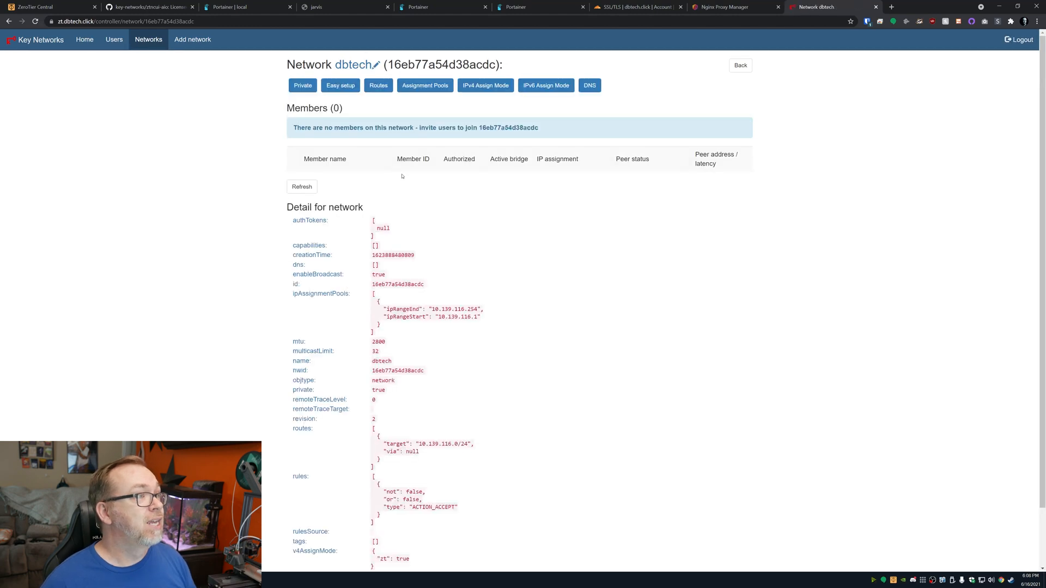
{"action": "mouse_move", "coordinate": [321, 124]}
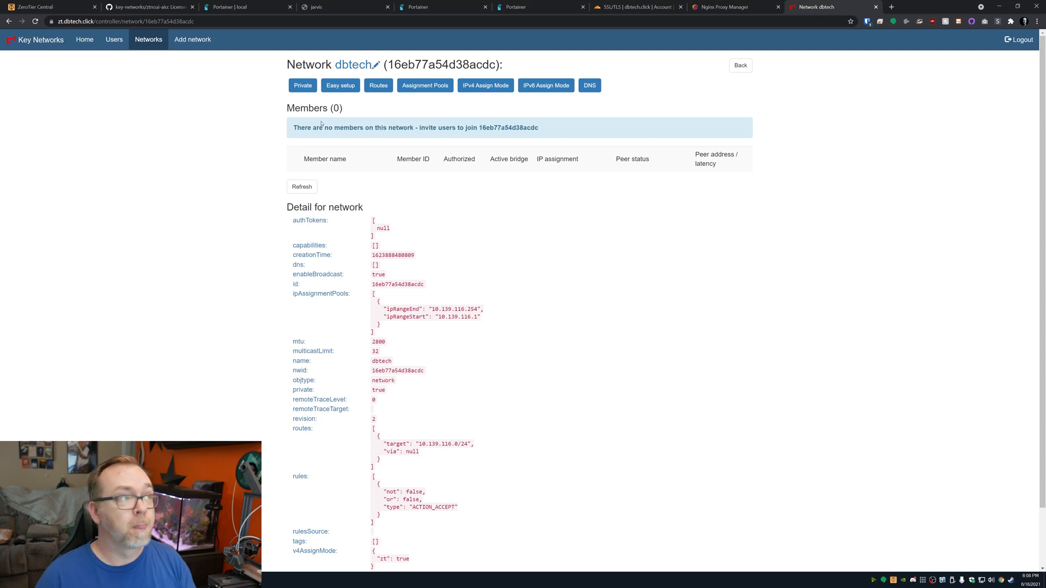
{"action": "mouse_move", "coordinate": [322, 125]}
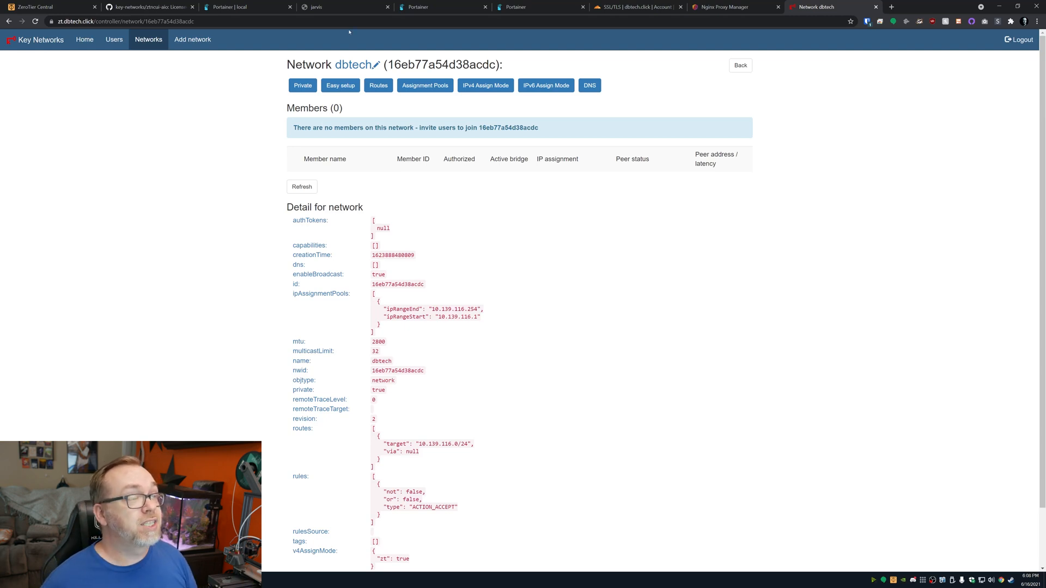
{"action": "mouse_move", "coordinate": [816, 454]}
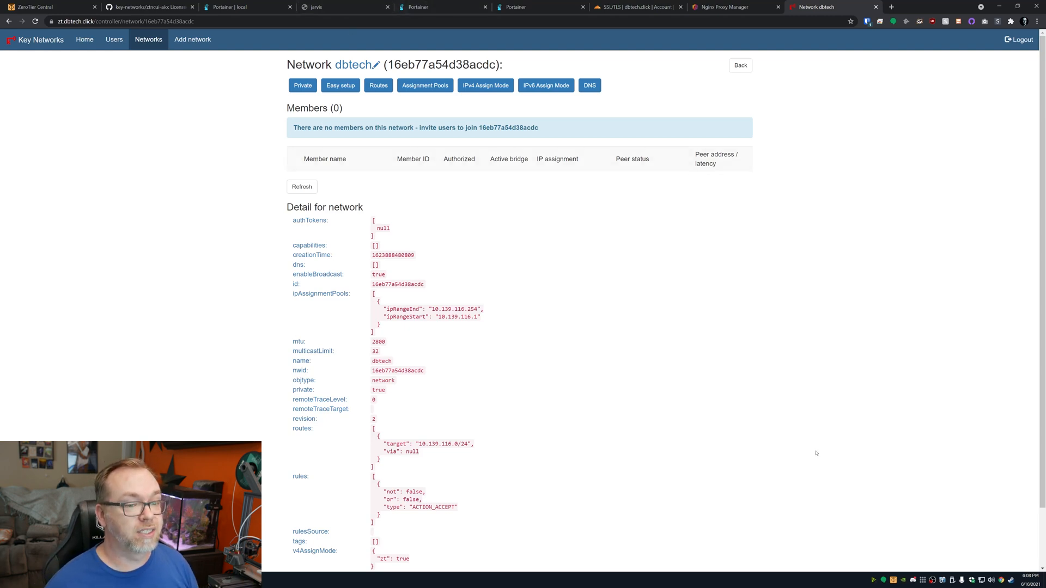
{"action": "mouse_move", "coordinate": [892, 580]}
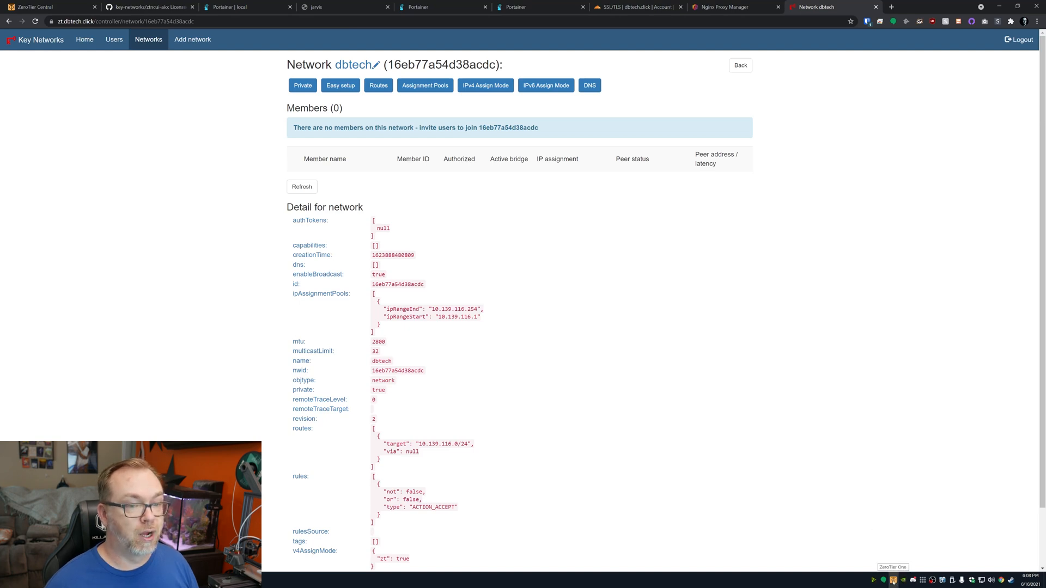
{"action": "left_click", "coordinate": [891, 580]}
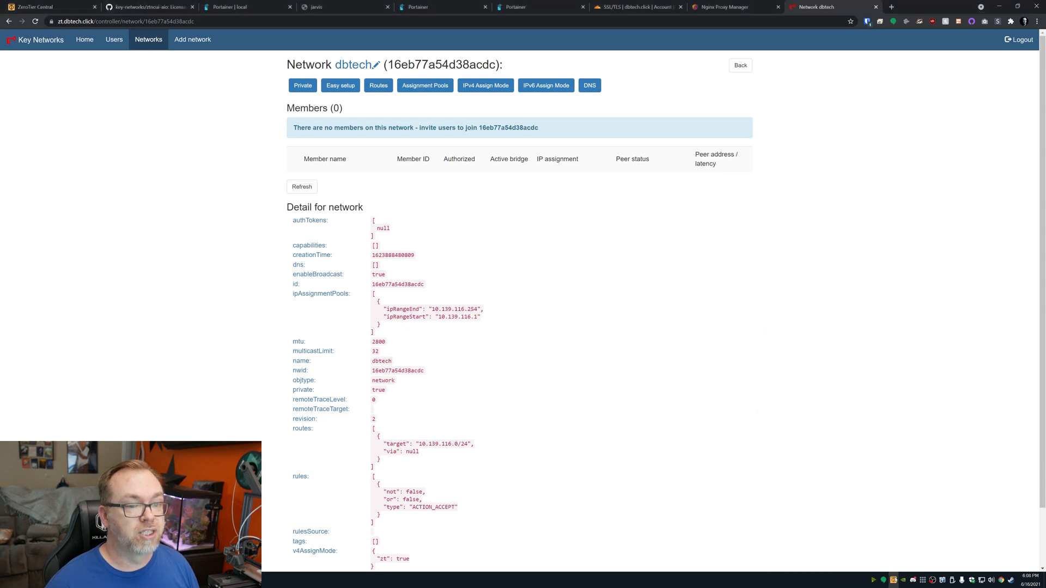
{"action": "left_click", "coordinate": [893, 579]}
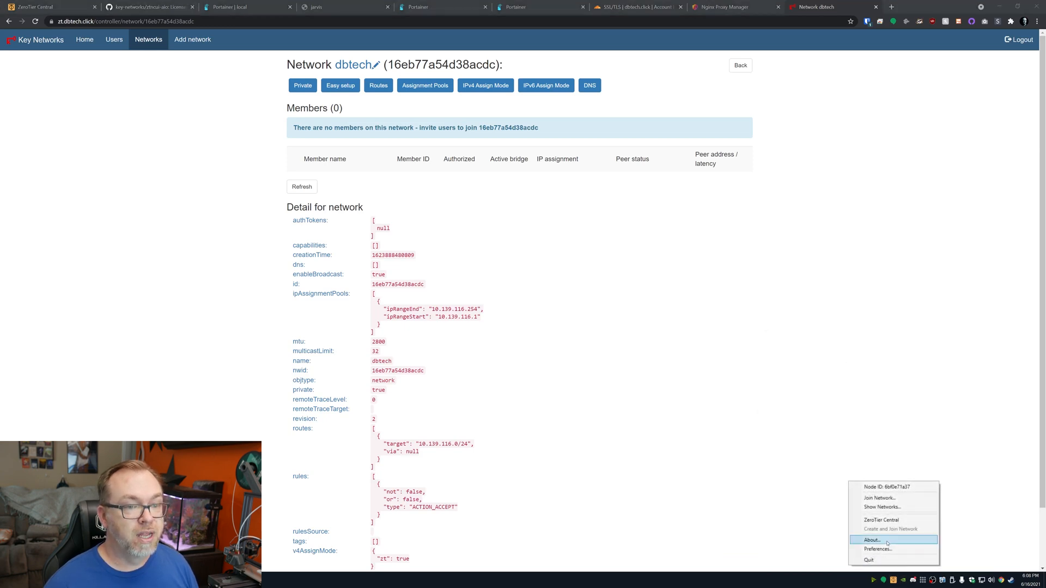
{"action": "left_click", "coordinate": [877, 549]}
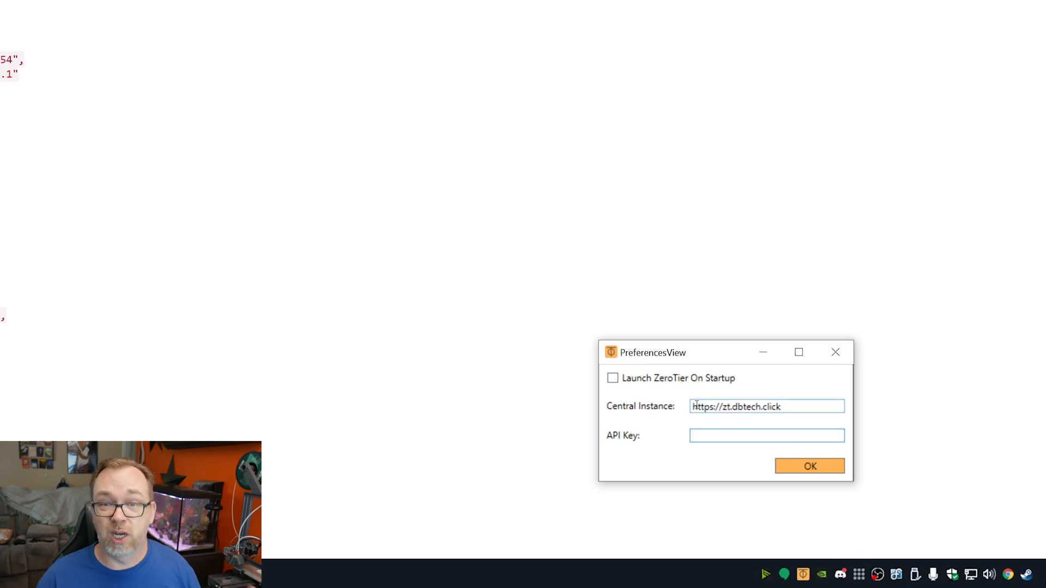
{"action": "left_click", "coordinate": [766, 435]}
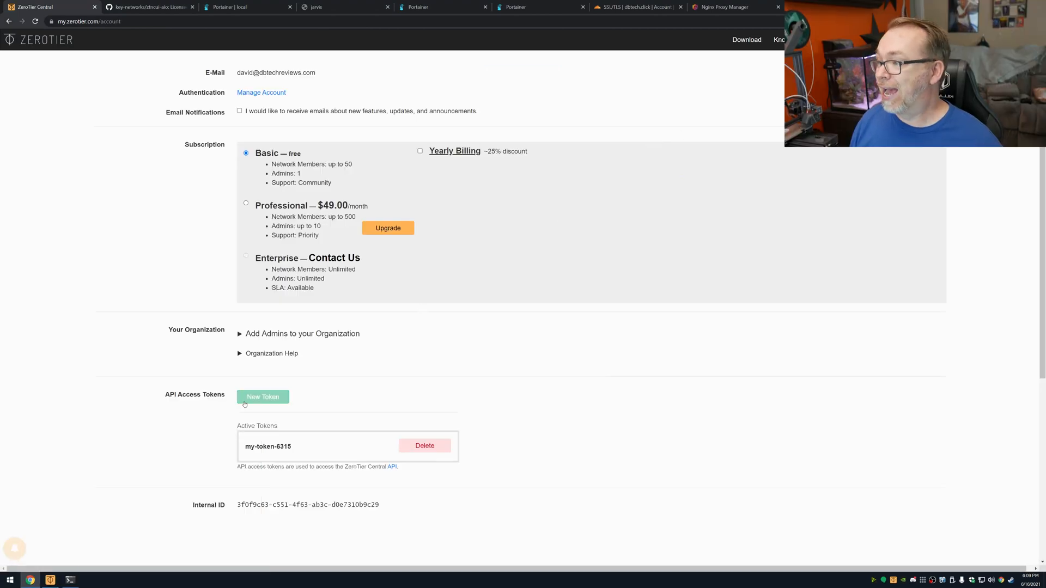
Generate a ZeroTier Central API token labelled demo-token and dismiss the token display.
{"action": "left_click", "coordinate": [262, 397]}
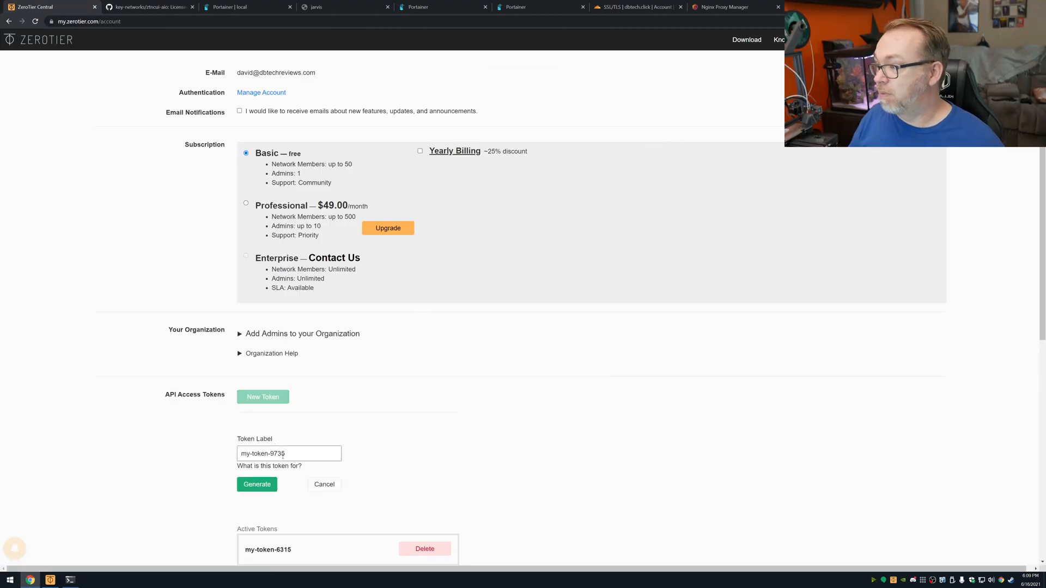
{"action": "type", "text": "demo"}
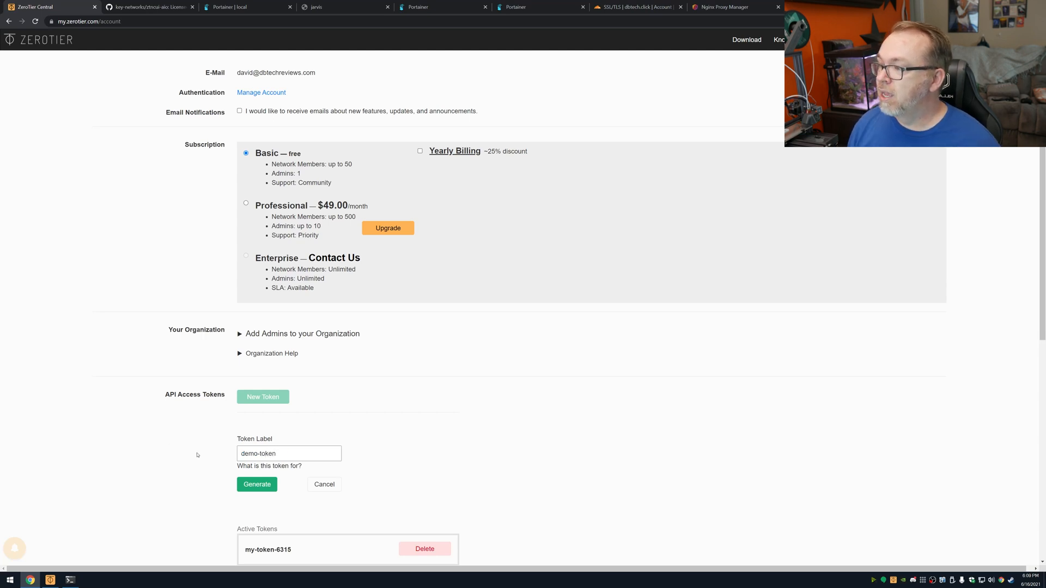
{"action": "left_click", "coordinate": [257, 484]}
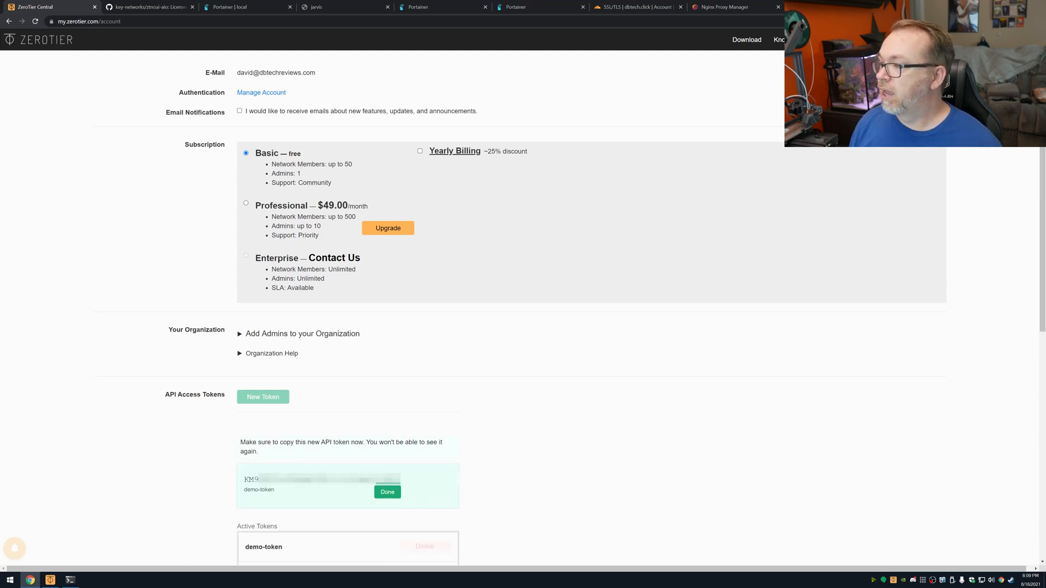
{"action": "left_click", "coordinate": [387, 491]}
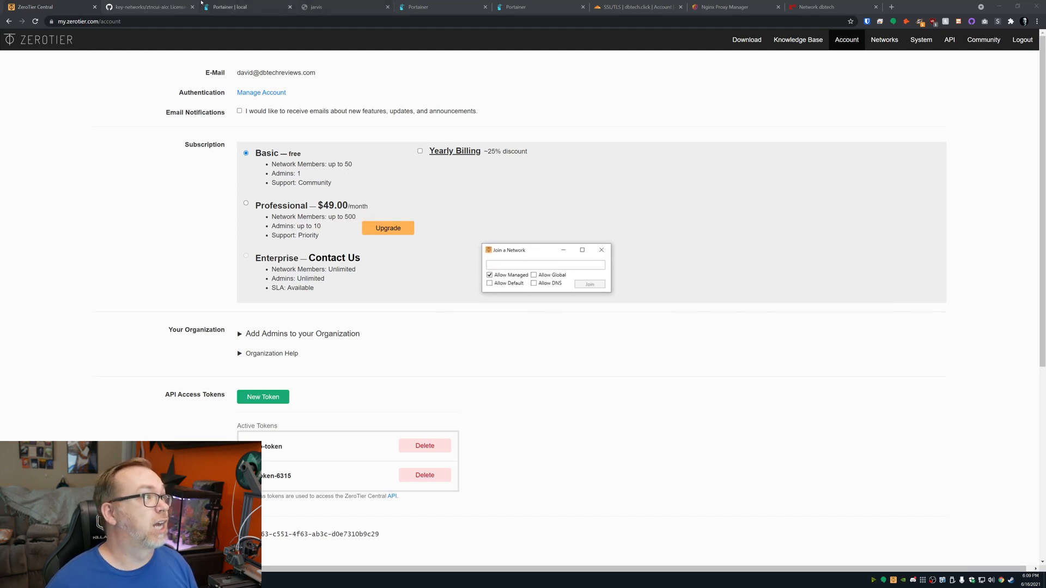
Copy the dbtech network ID from the ztncui network page.
{"action": "left_click", "coordinate": [820, 7]}
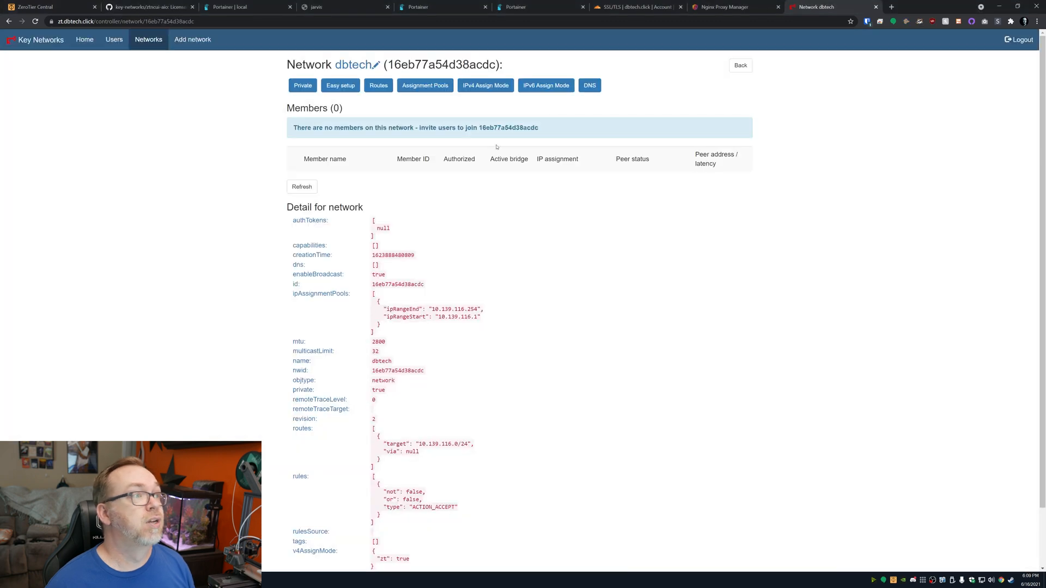
{"action": "double_click", "coordinate": [440, 65]}
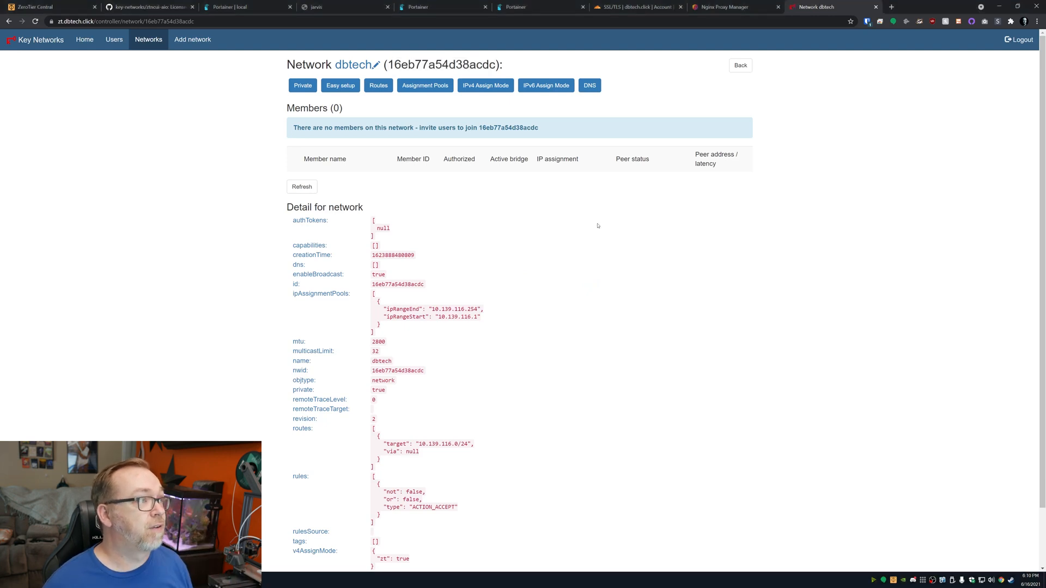
{"action": "mouse_move", "coordinate": [481, 347]}
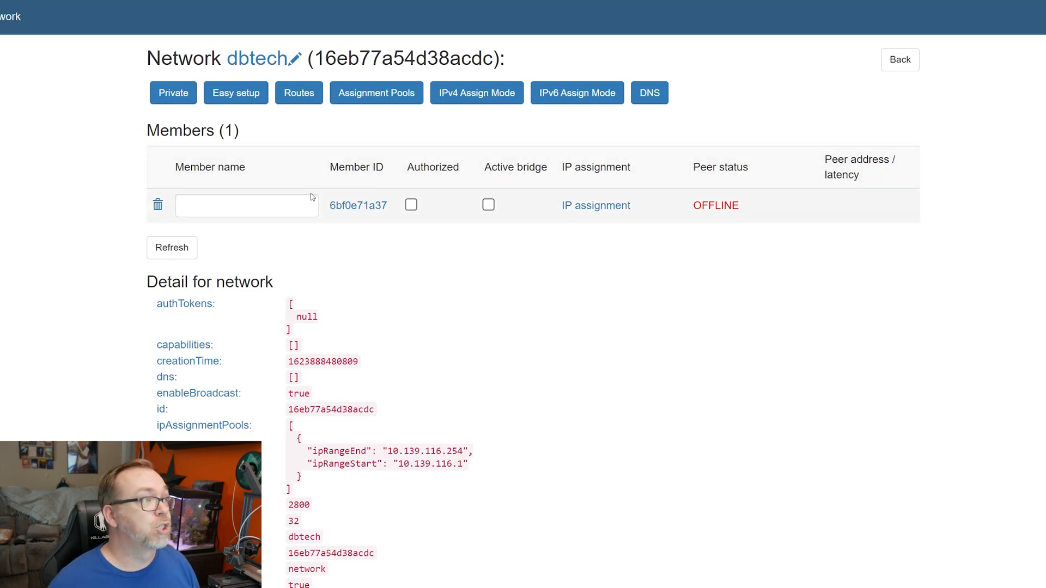
Name member 6bf0e71a37 'PC' and authorize it on the dbtech network.
{"action": "type", "text": "PC"}
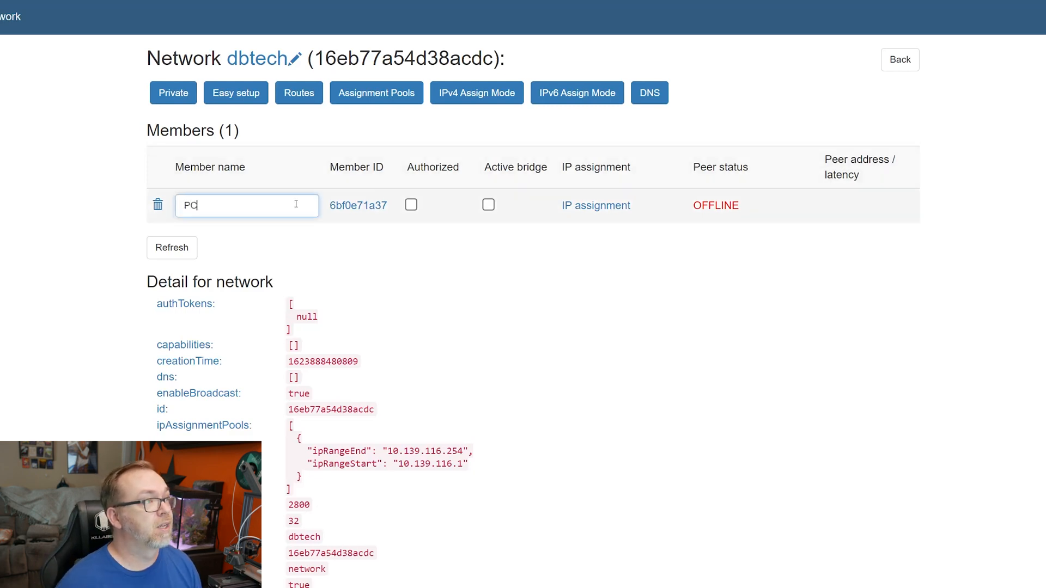
{"action": "left_click", "coordinate": [410, 204]}
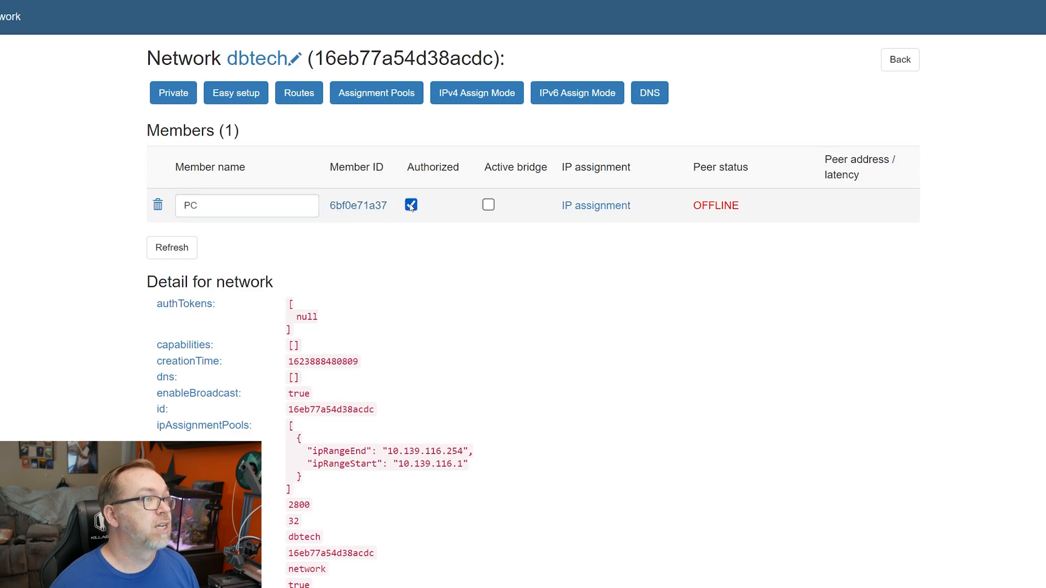
{"action": "left_click", "coordinate": [410, 204]}
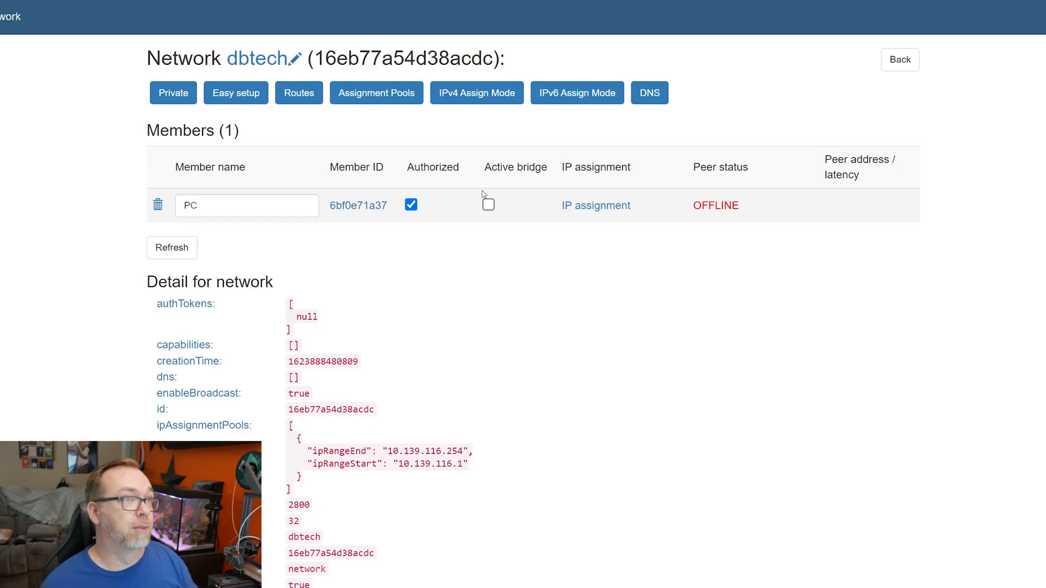
{"action": "mouse_move", "coordinate": [576, 219]}
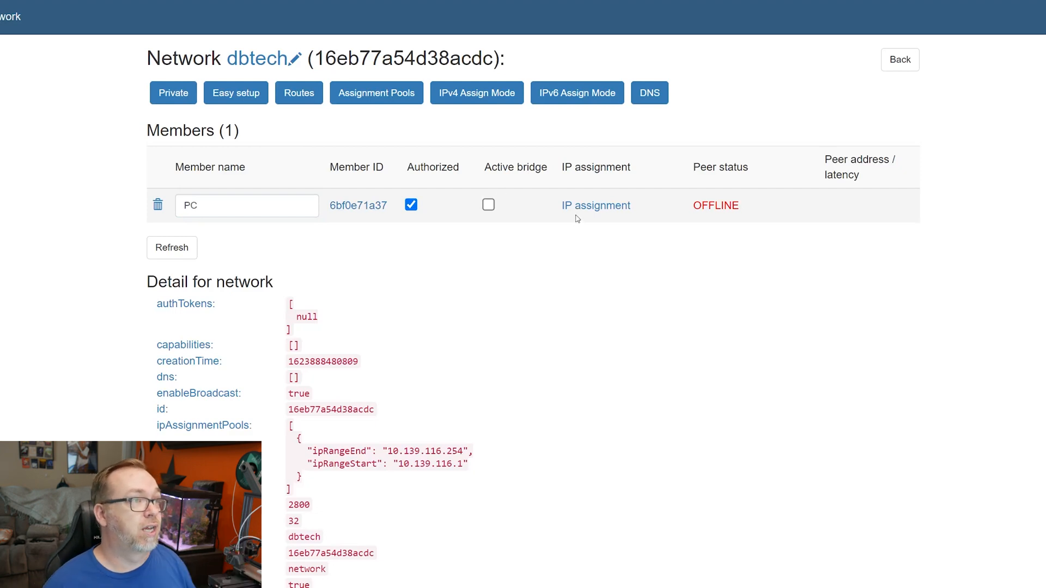
{"action": "mouse_move", "coordinate": [618, 267]}
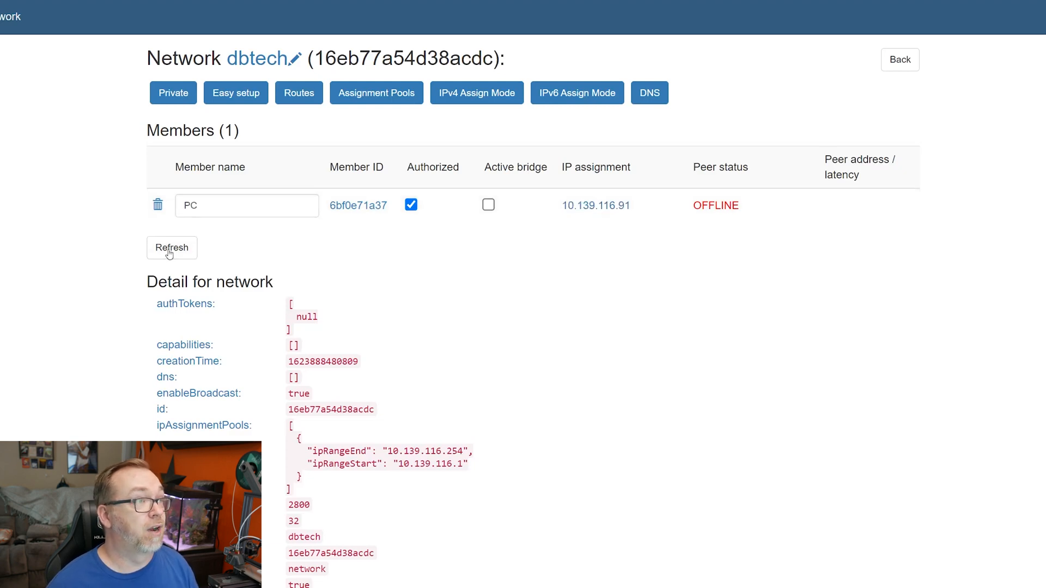
{"action": "mouse_move", "coordinate": [478, 234]}
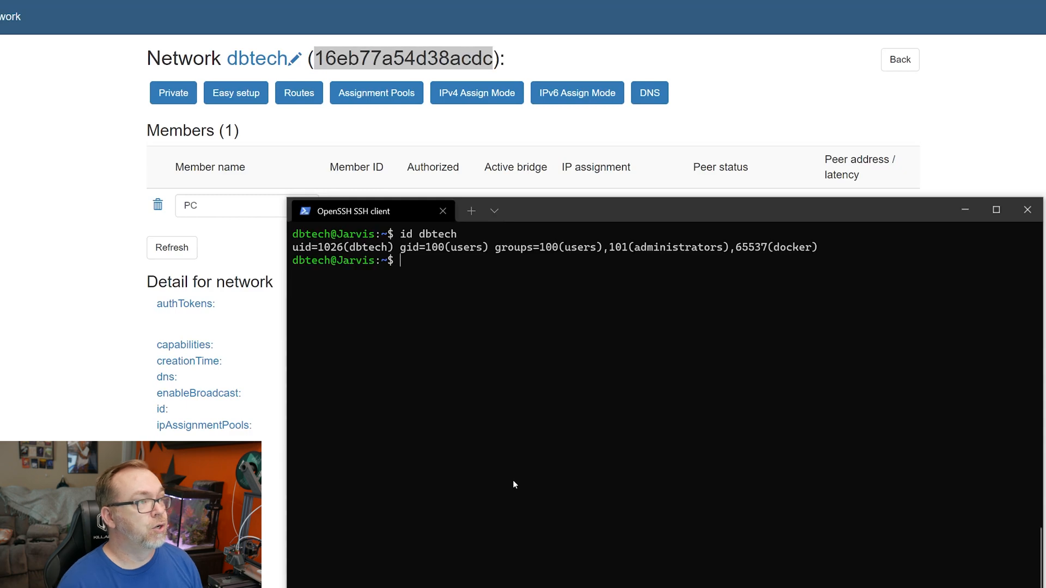
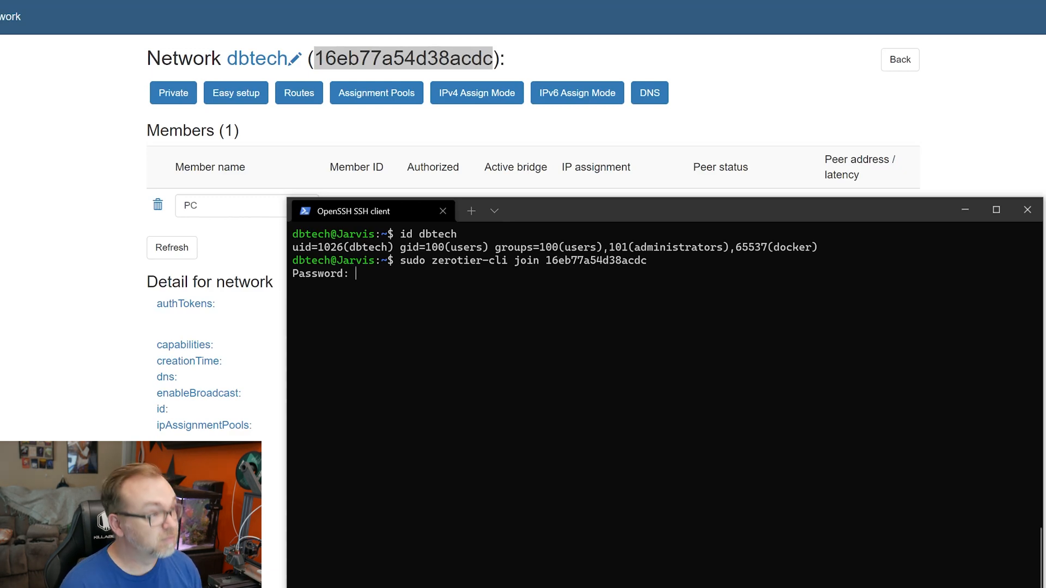
Join Jarvis to network 16eb77a54d38acdc via sudo zerotier-cli join, then return to the dbtech page.
{"action": "key", "text": "Enter"}
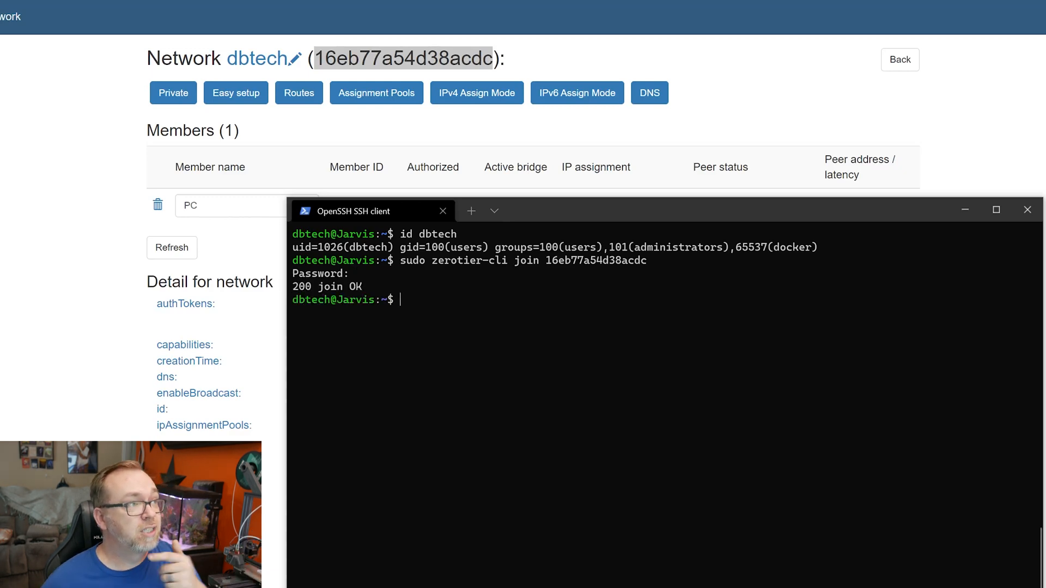
{"action": "mouse_move", "coordinate": [505, 467]}
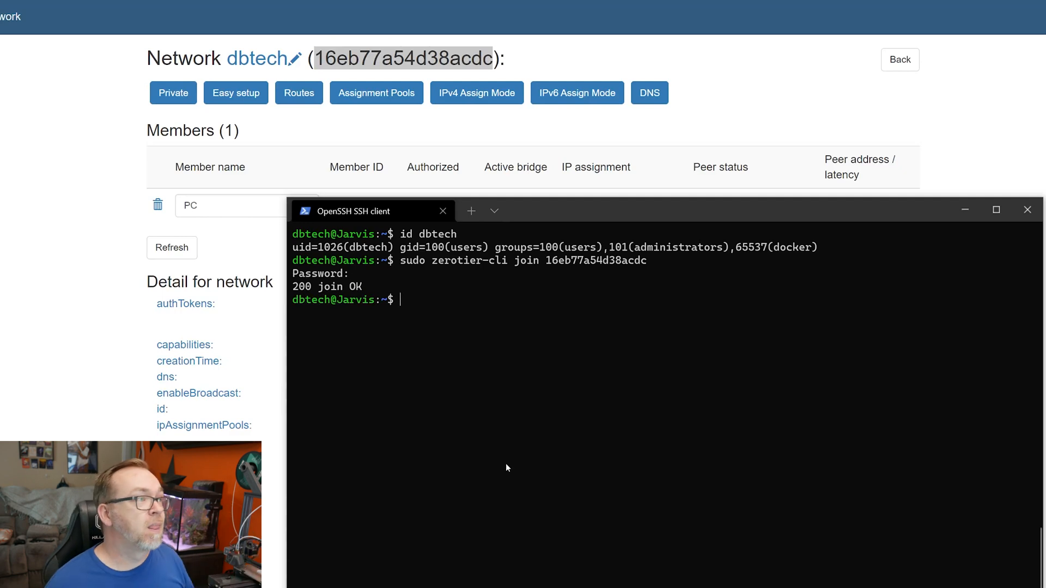
{"action": "left_click", "coordinate": [171, 247]}
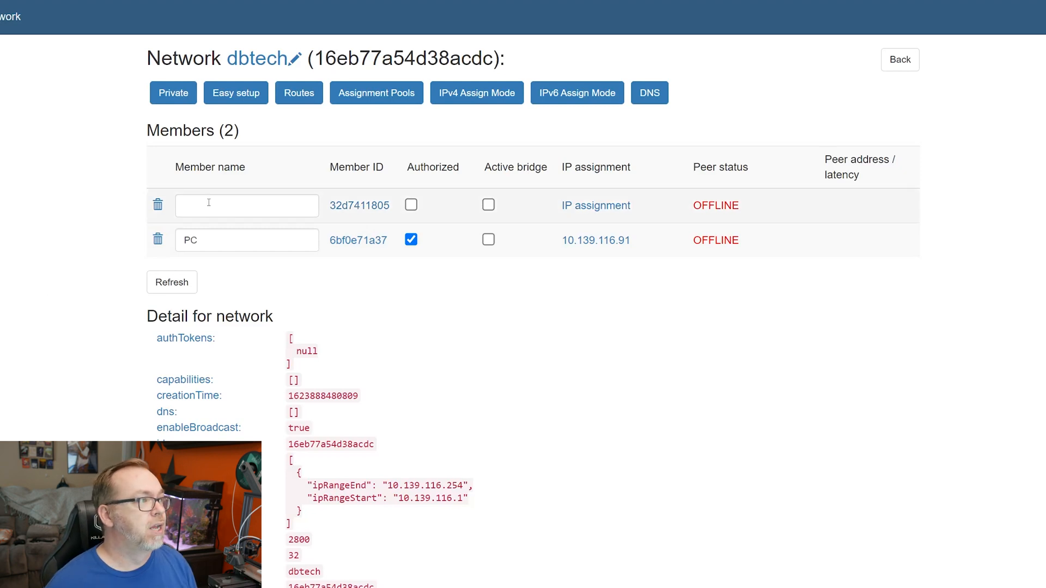
Name the newly joined dbtech member 'Jarvis' and authorize it.
{"action": "left_click", "coordinate": [247, 205]}
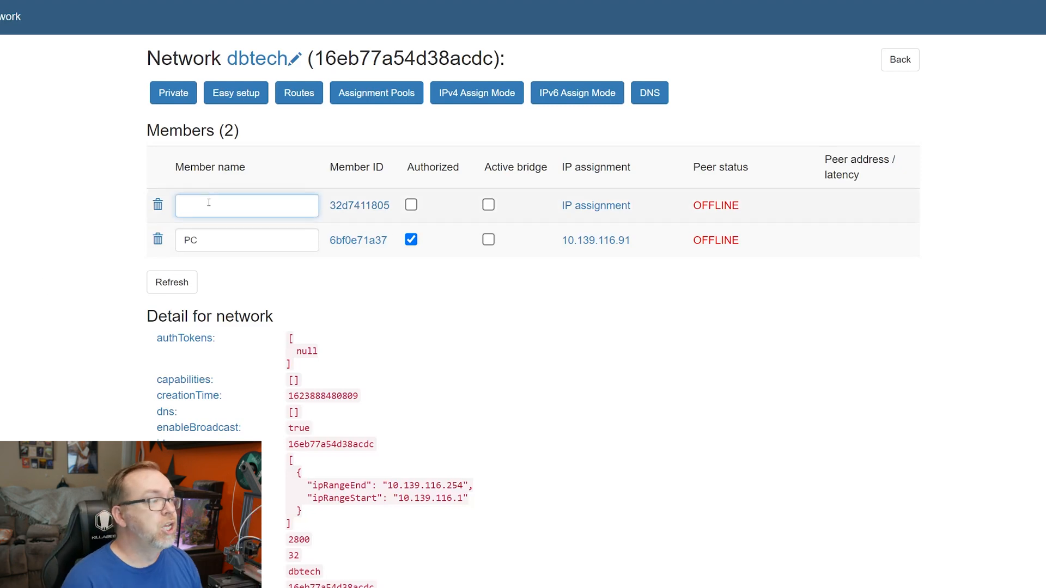
{"action": "type", "text": "Jarvis"}
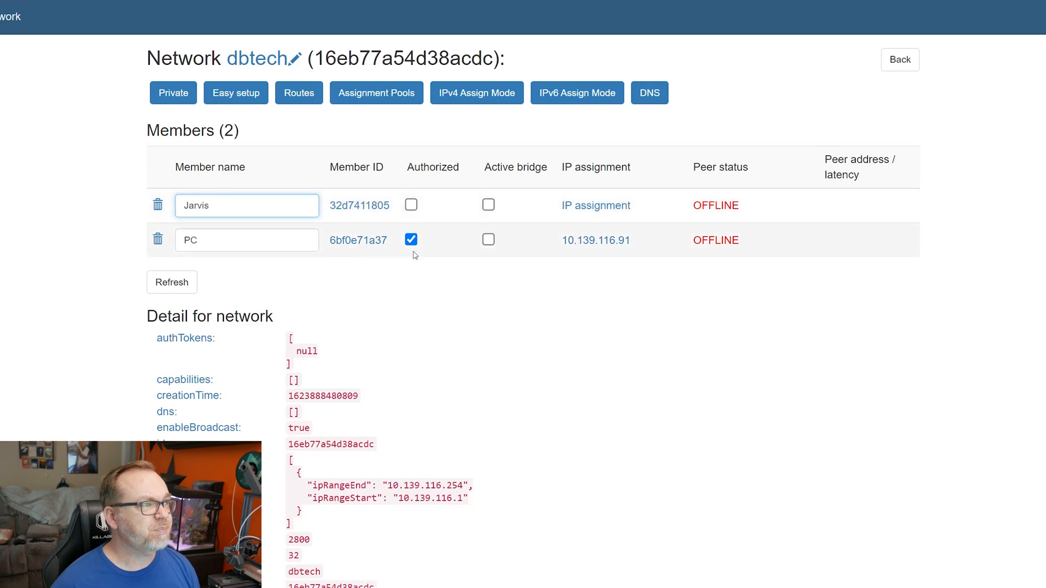
{"action": "left_click", "coordinate": [411, 205]}
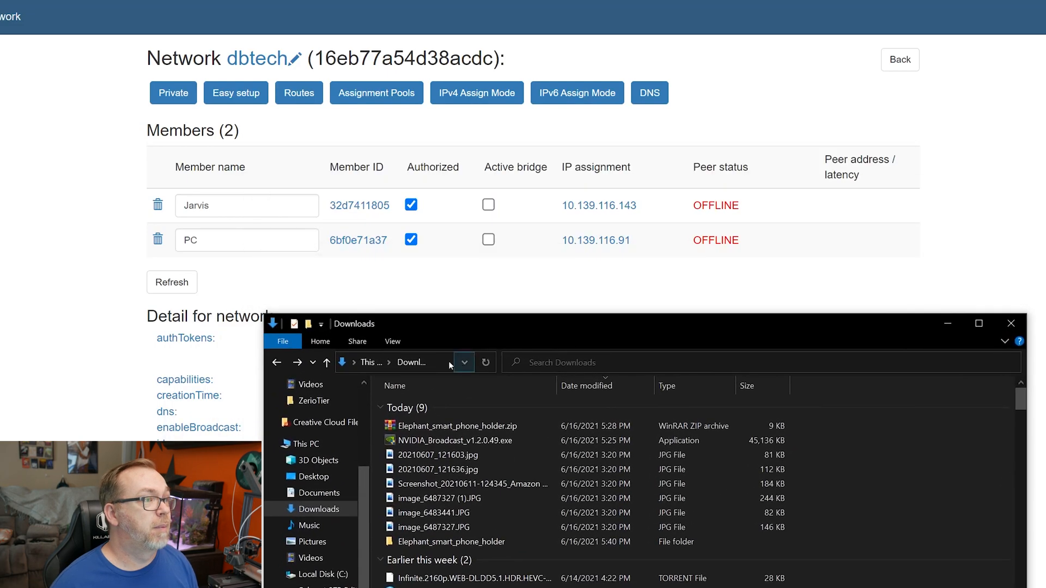
Browse to \\Jarvis in File Explorer to view the NAS shares over ZeroTier.
{"action": "left_click", "coordinate": [561, 362]}
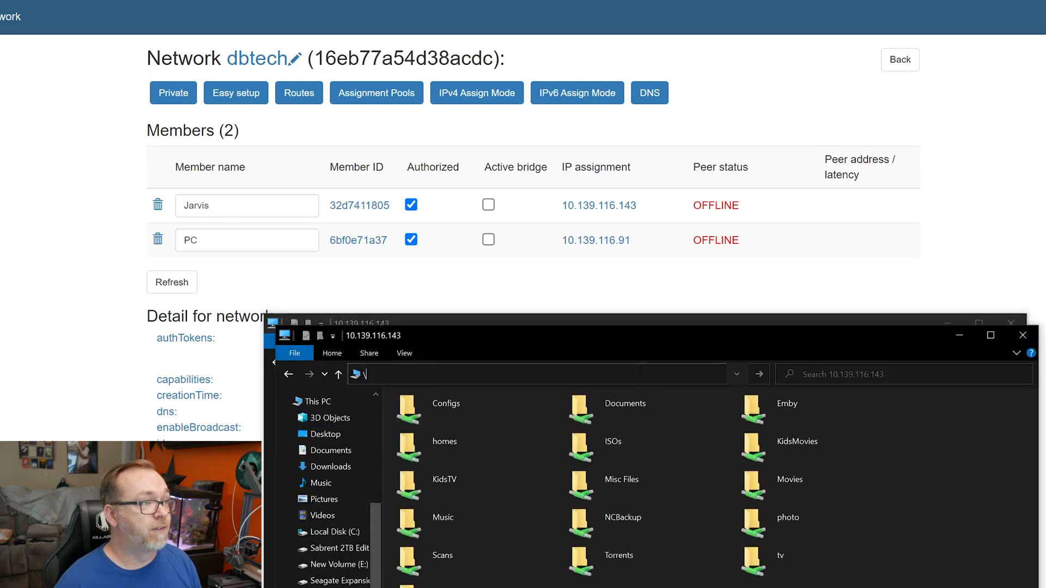
{"action": "type", "text": "\\\\Jarvis"}
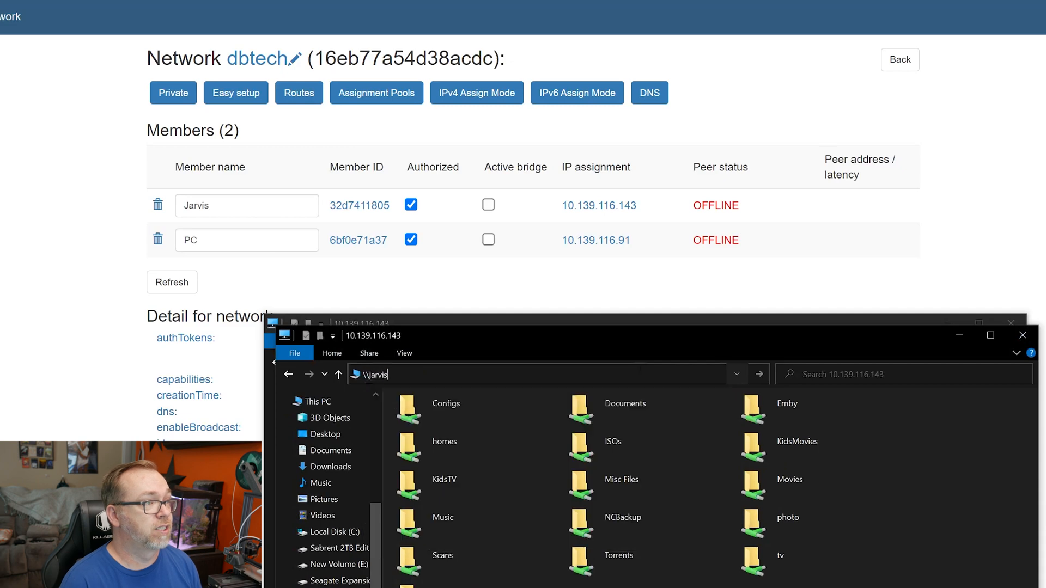